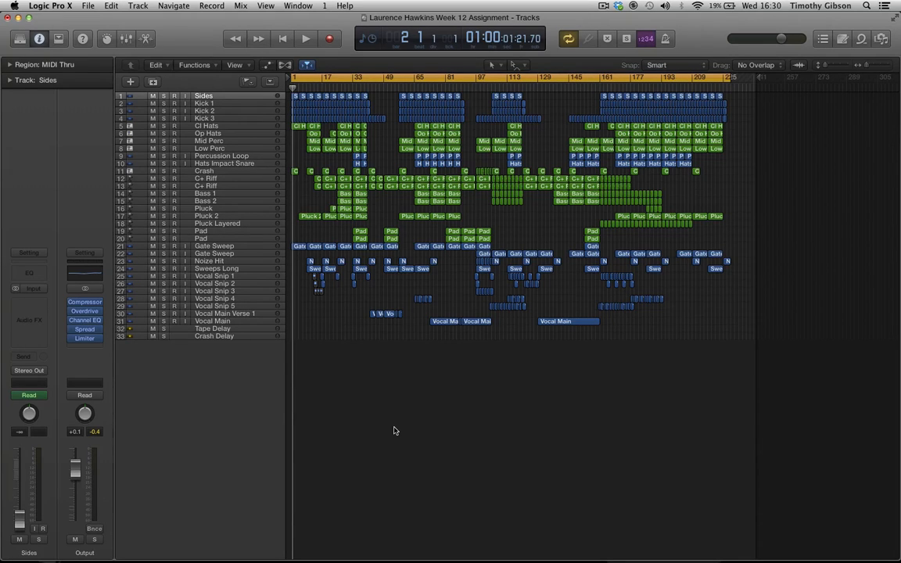
{"action": "mouse_move", "coordinate": [414, 311]}
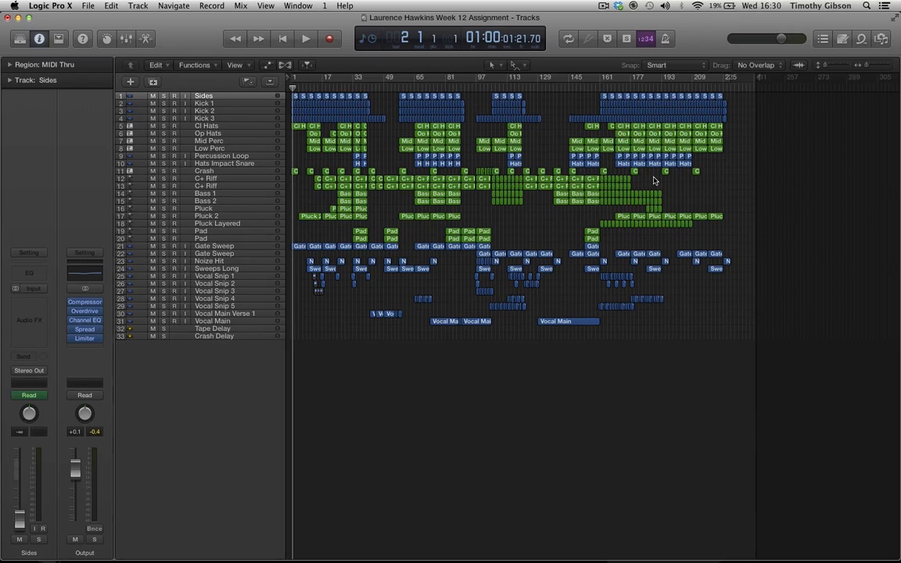
{"action": "mouse_move", "coordinate": [644, 328]}
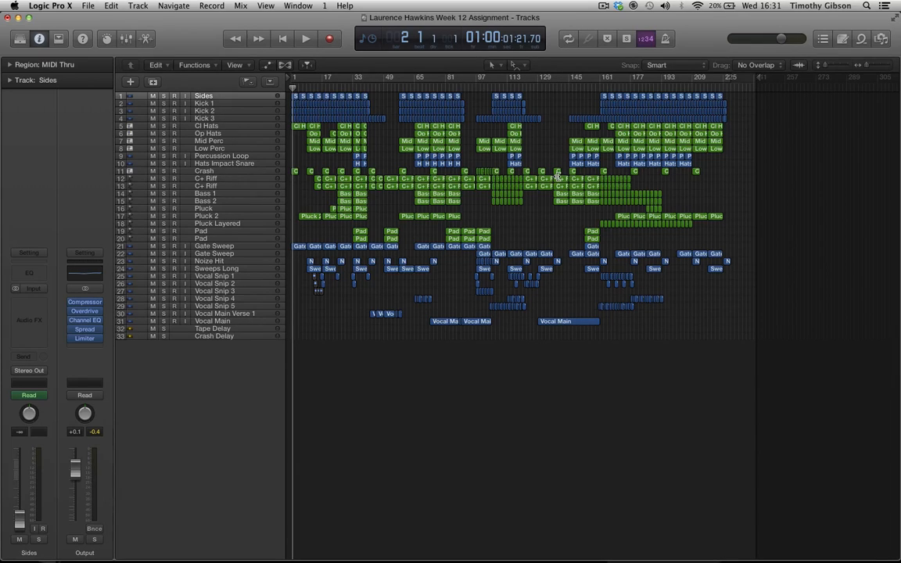
{"action": "mouse_move", "coordinate": [339, 106]}
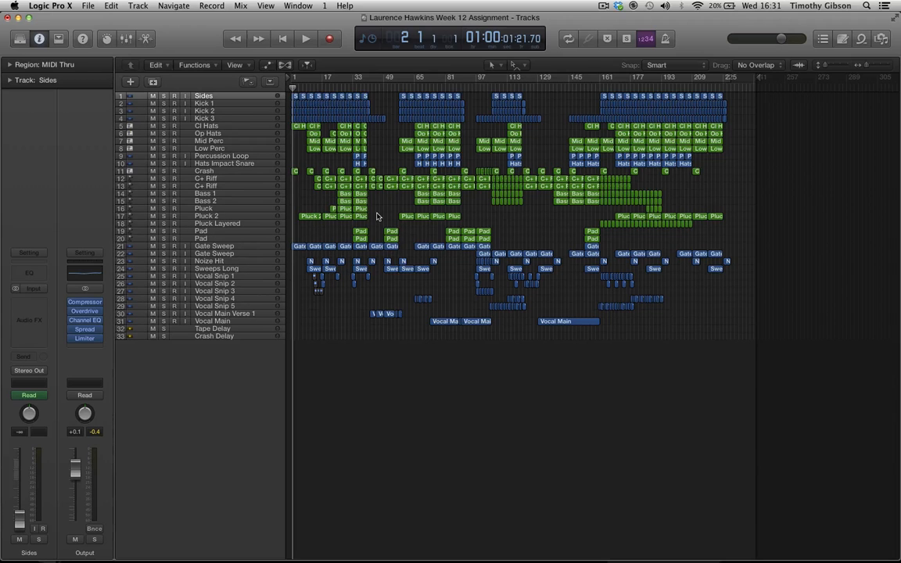
Play the arrangement from bar 42, stop, and solo both C+ Riff tracks.
{"action": "left_click", "coordinate": [395, 90]}
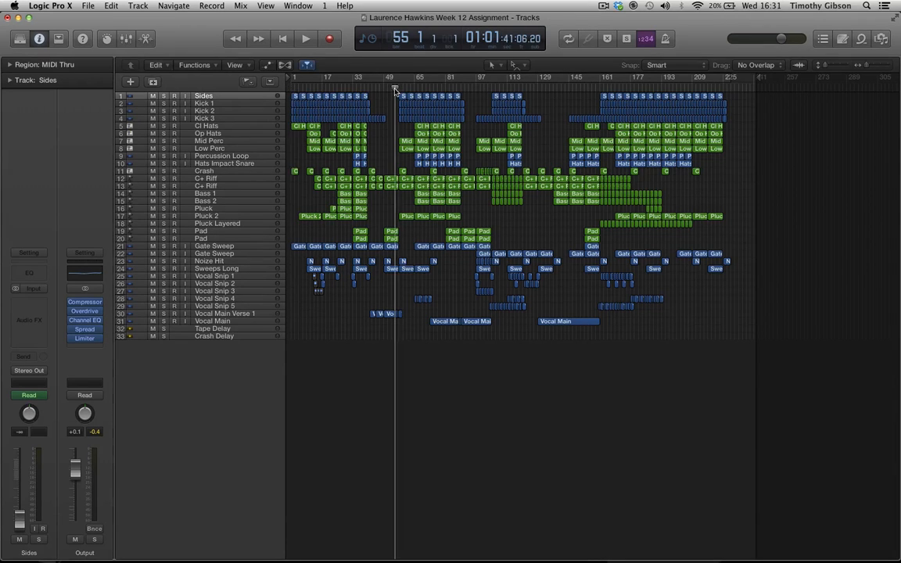
{"action": "left_click", "coordinate": [370, 87]}
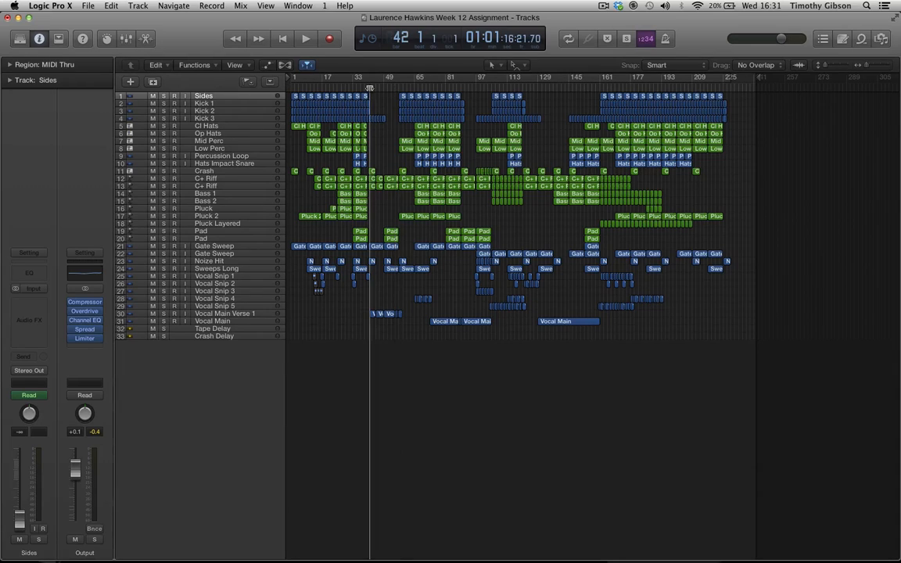
{"action": "left_click", "coordinate": [305, 39]}
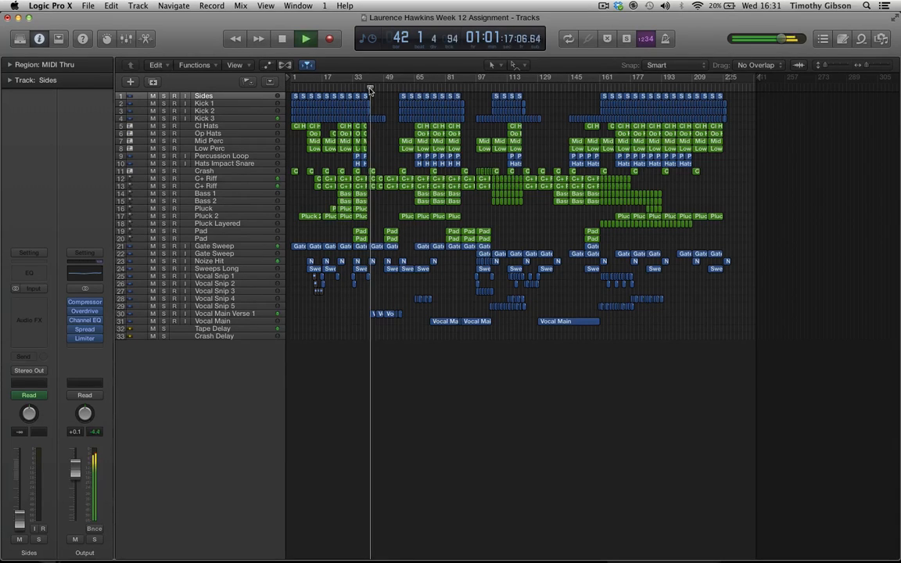
{"action": "left_click", "coordinate": [372, 87]}
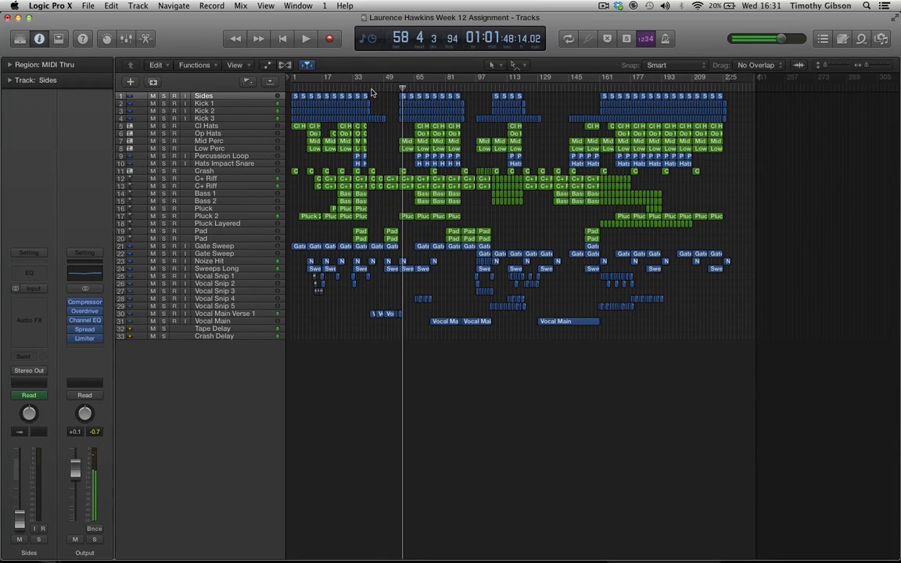
{"action": "left_click", "coordinate": [373, 76]}
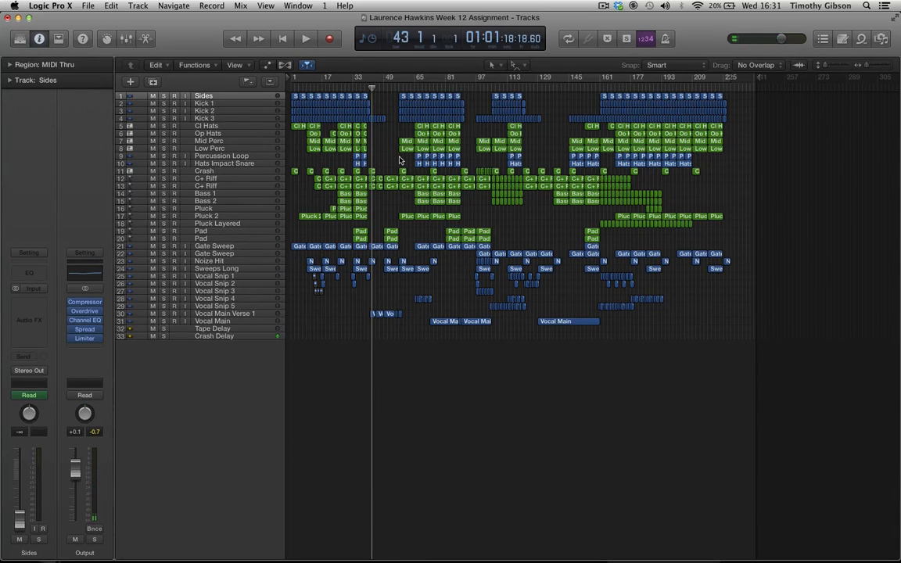
{"action": "mouse_move", "coordinate": [384, 167]}
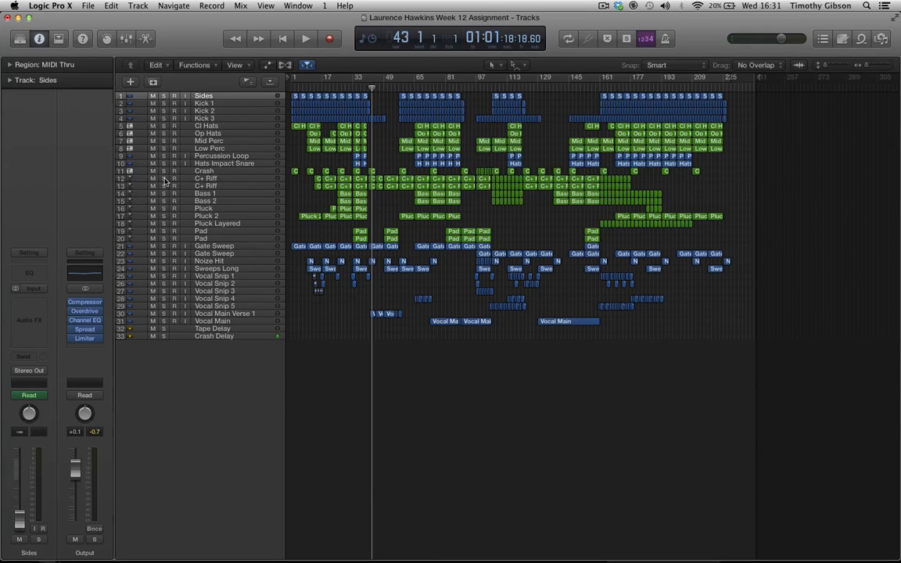
{"action": "left_click", "coordinate": [305, 38]}
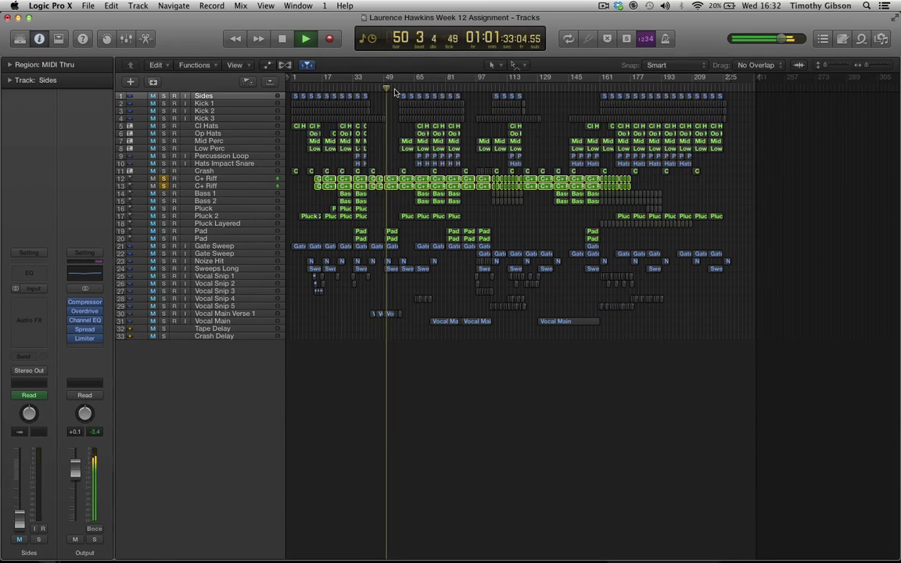
Unsolo the two C+ Riff tracks and stop playback near bar 57.
{"action": "left_click", "coordinate": [396, 87]}
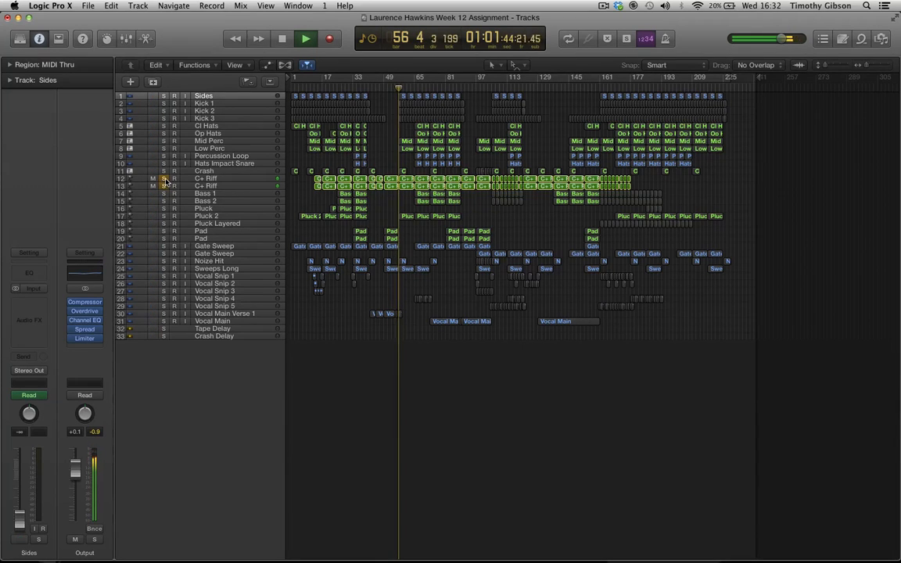
{"action": "left_click", "coordinate": [305, 38]}
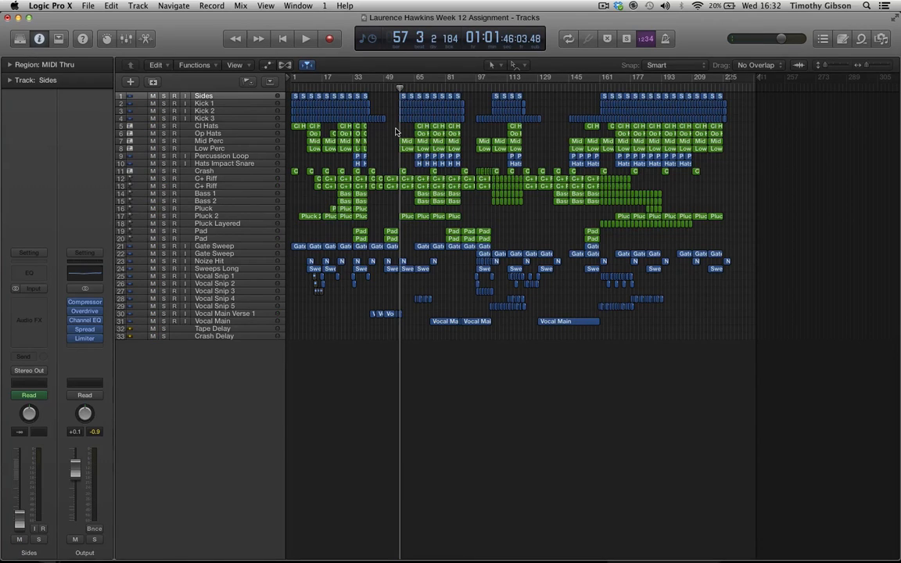
{"action": "mouse_move", "coordinate": [439, 89]}
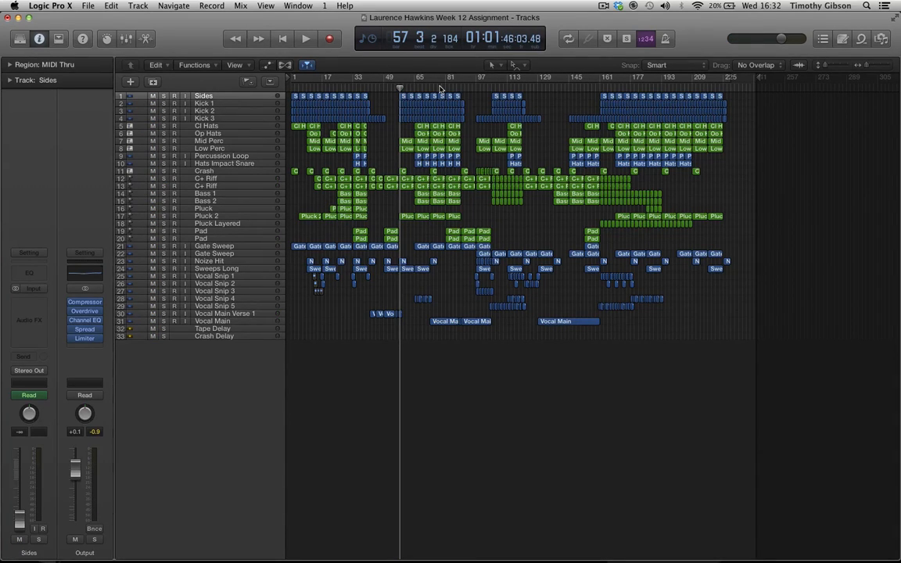
{"action": "mouse_move", "coordinate": [401, 89]}
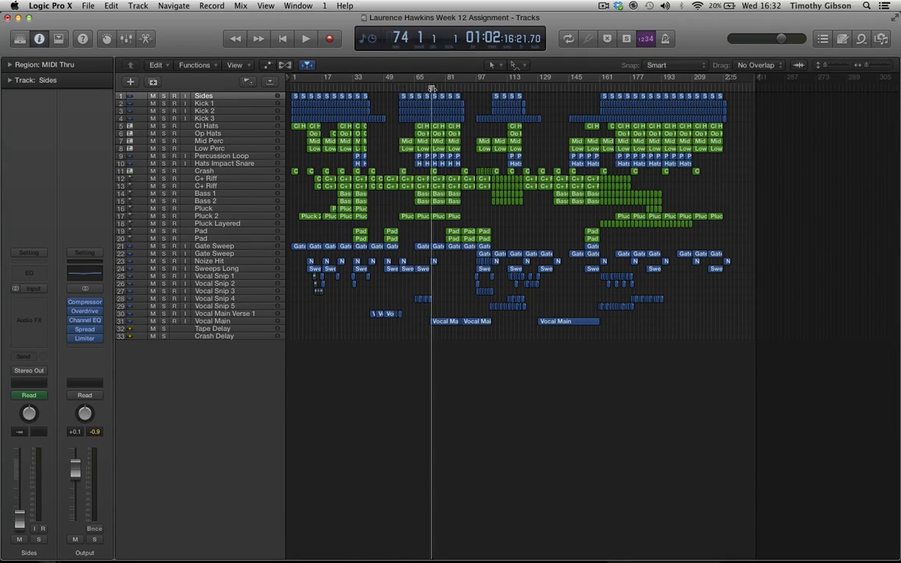
Play the arrangement from bar 64 and stop near bar 78.
{"action": "left_click", "coordinate": [413, 87]}
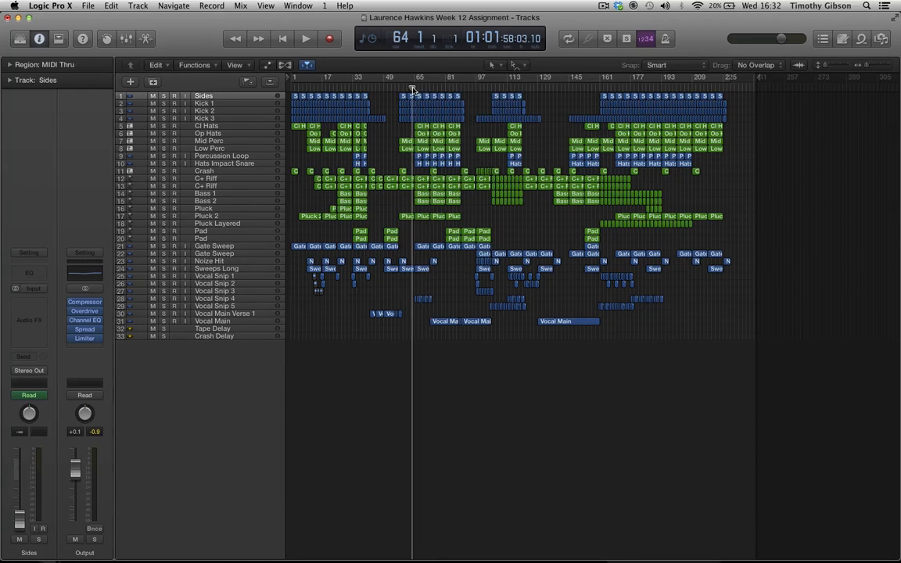
{"action": "left_click", "coordinate": [305, 39]}
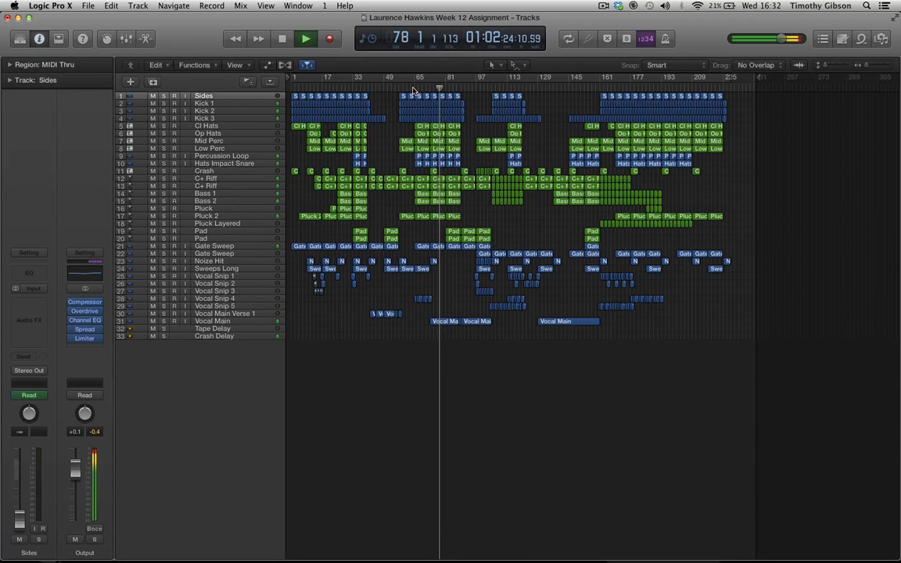
{"action": "left_click", "coordinate": [305, 38]}
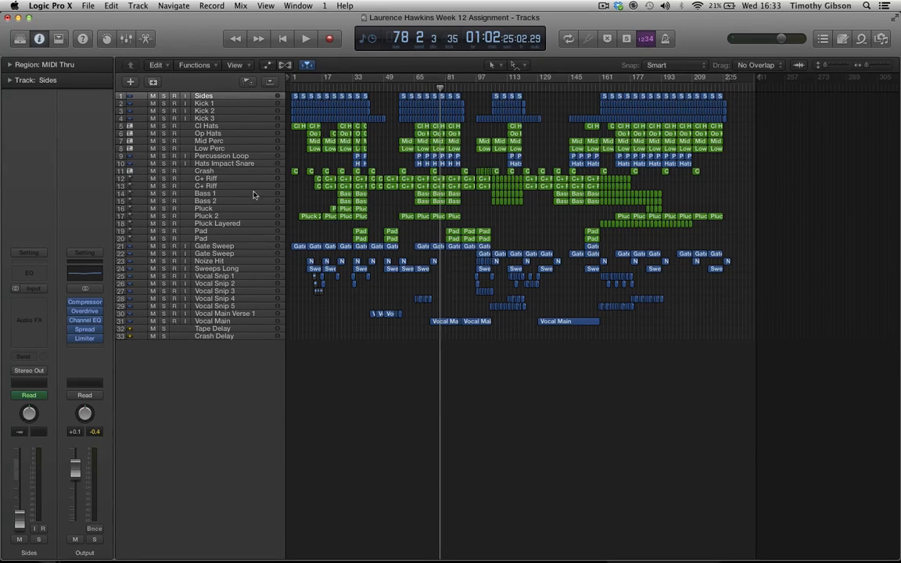
Select the Vocal Snip 4 track to show its channel strip in the Inspector.
{"action": "left_click", "coordinate": [215, 299]}
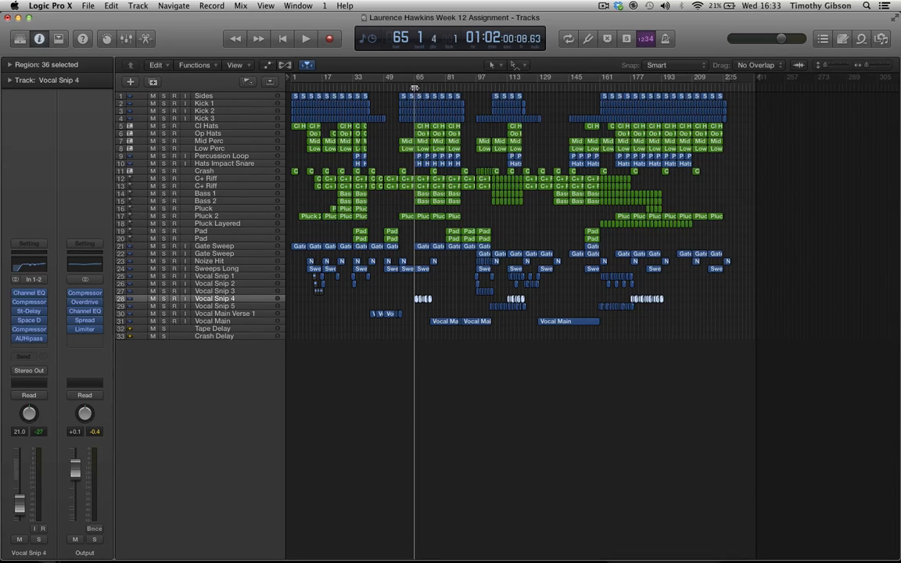
Replay from bar 64 with Vocal Snip 4, stopping with the playhead at bar 49.
{"action": "left_click", "coordinate": [413, 86]}
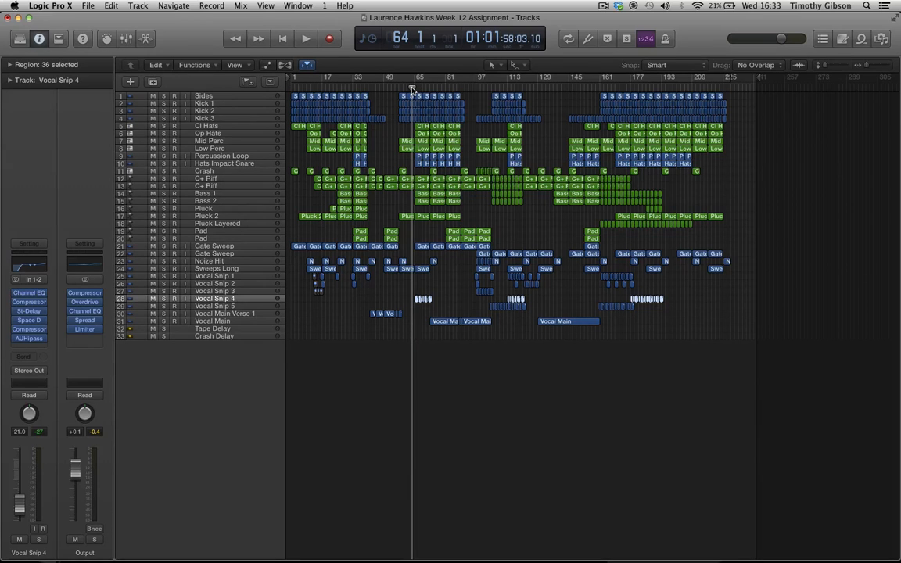
{"action": "left_click", "coordinate": [305, 38]}
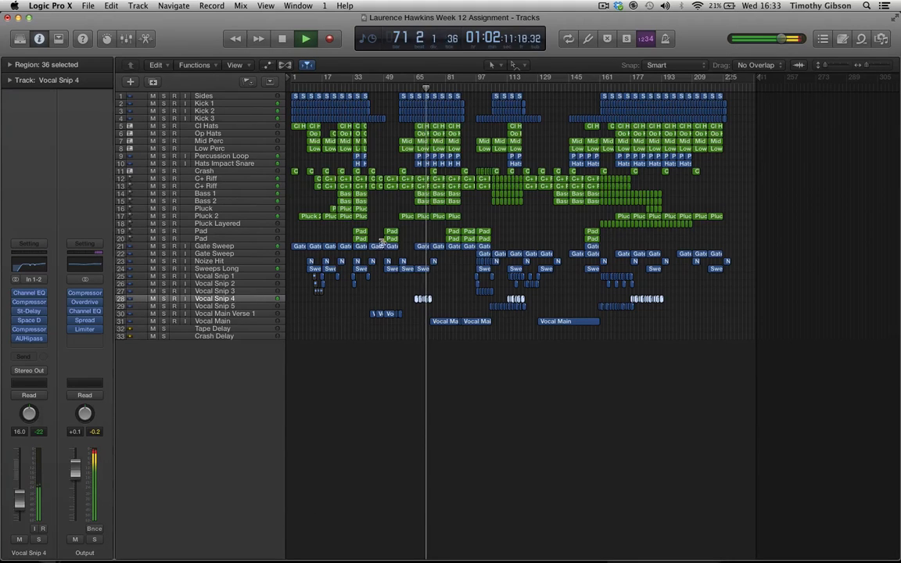
{"action": "mouse_move", "coordinate": [404, 90]}
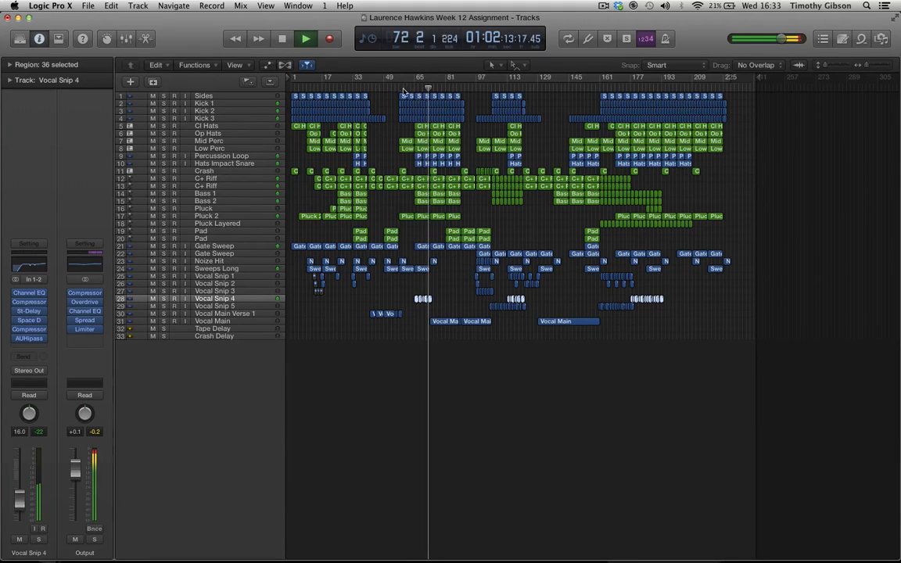
{"action": "left_click", "coordinate": [392, 90]}
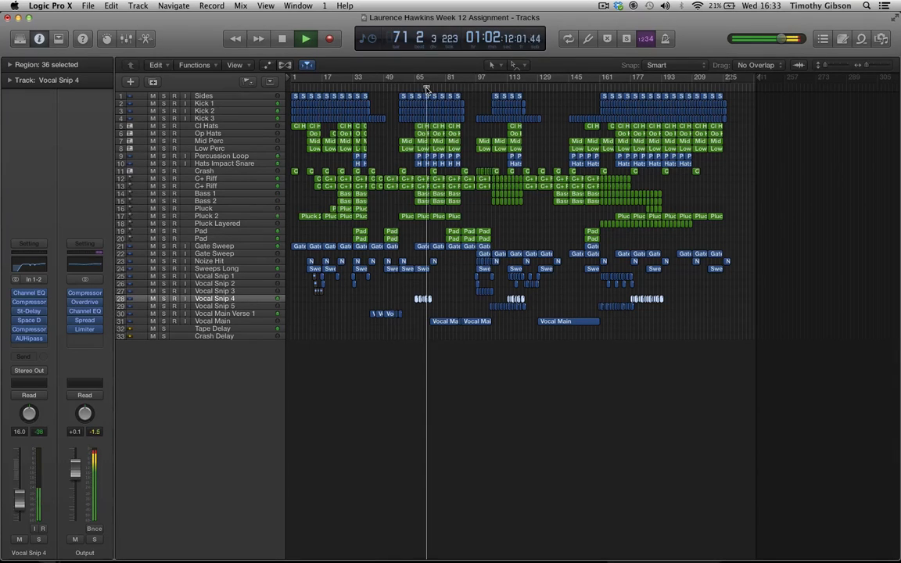
{"action": "left_click", "coordinate": [305, 39]}
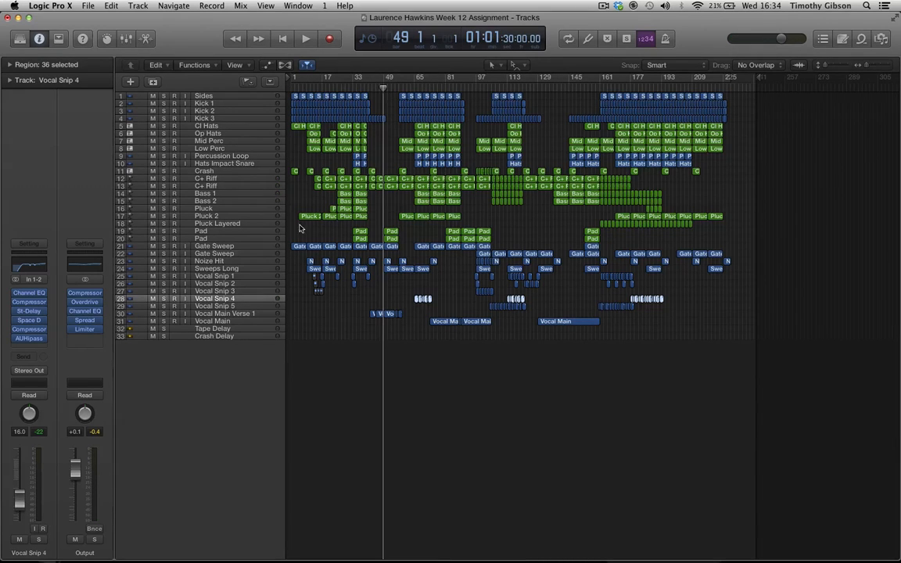
Select the Vocal Snip 4 track and play the arrangement from around bar 69.
{"action": "left_click", "coordinate": [226, 313]}
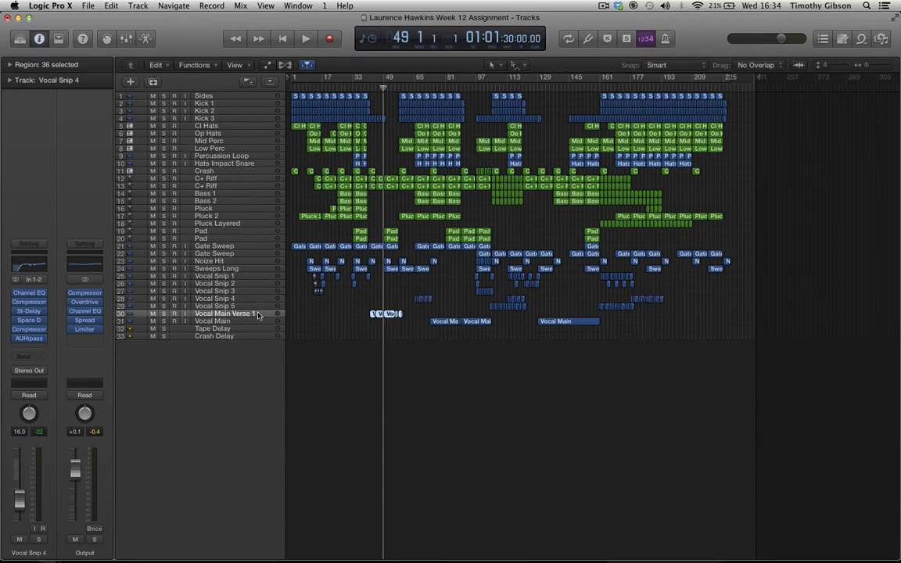
{"action": "left_click", "coordinate": [223, 313]}
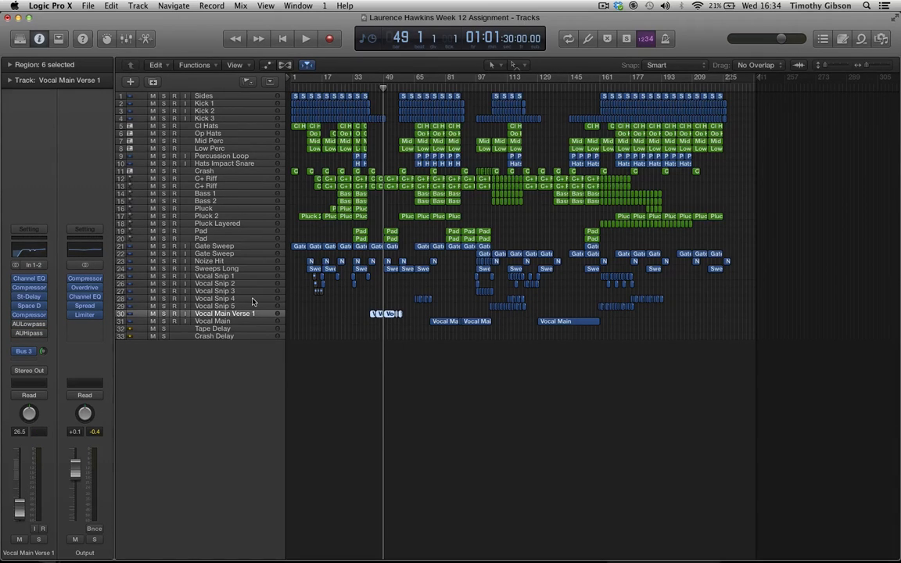
{"action": "left_click", "coordinate": [219, 299]}
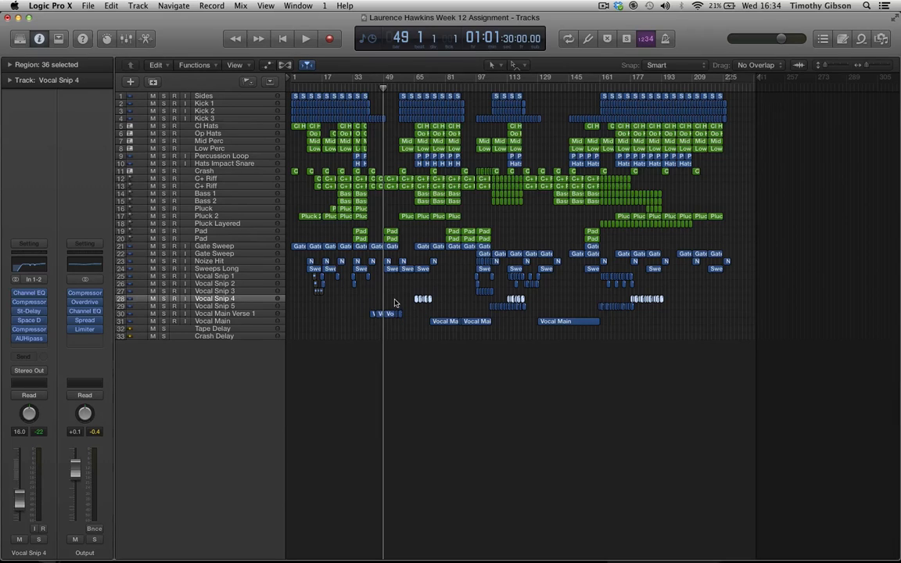
{"action": "mouse_move", "coordinate": [428, 90]}
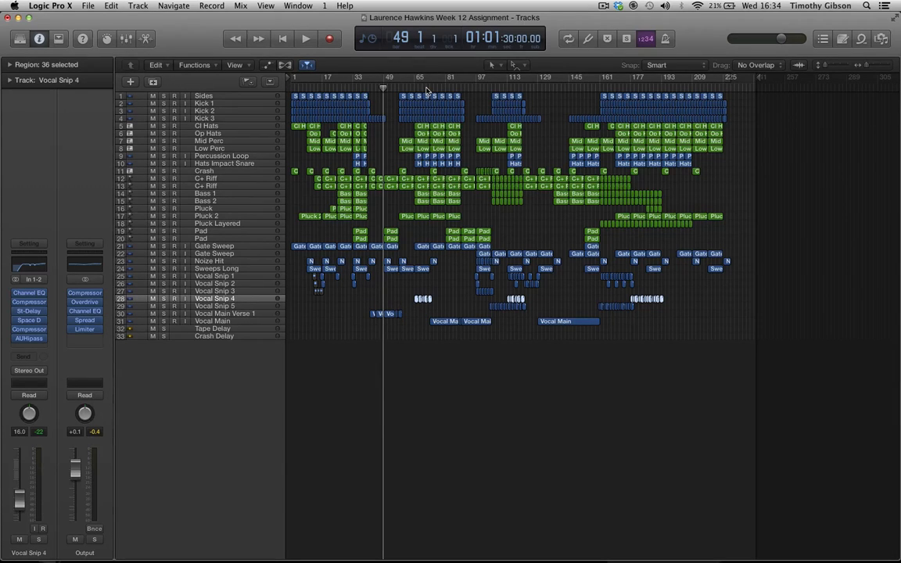
{"action": "mouse_move", "coordinate": [206, 380]}
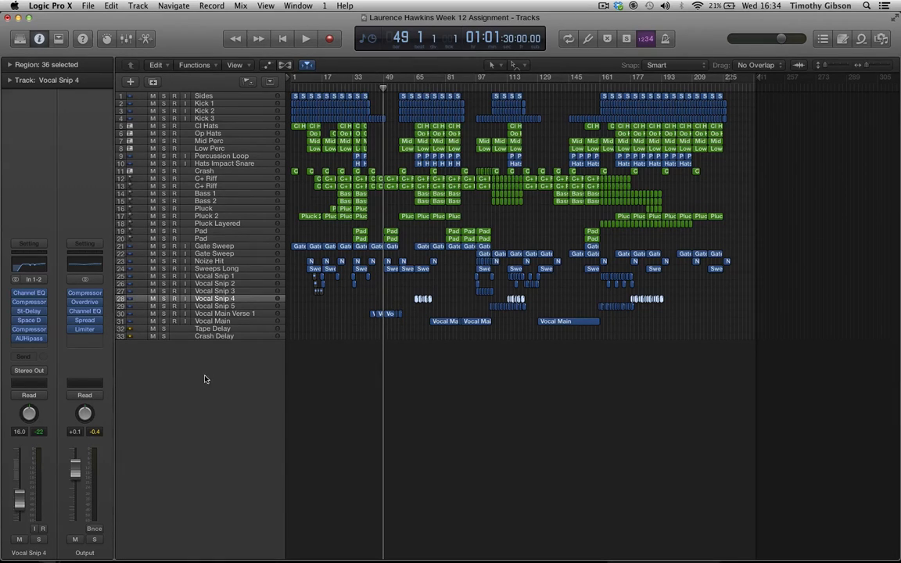
{"action": "mouse_move", "coordinate": [221, 400]}
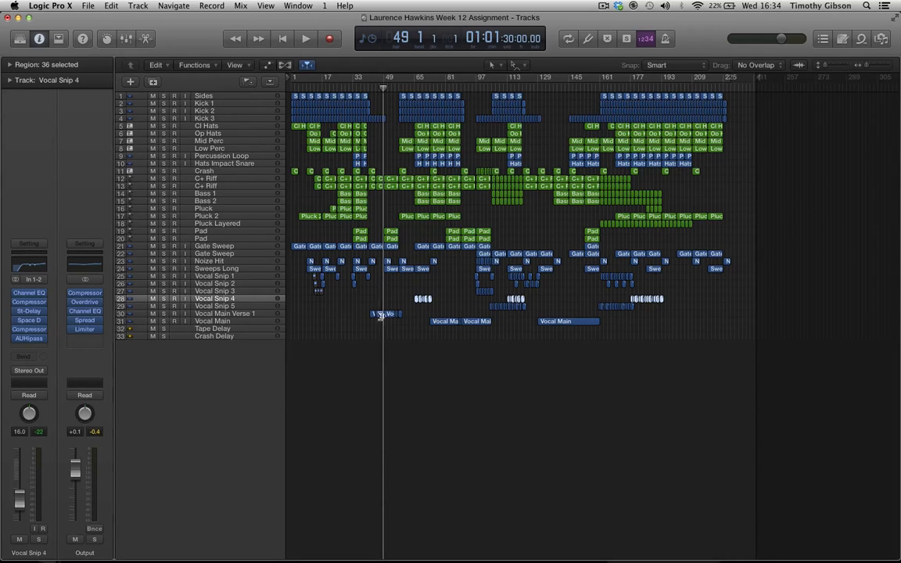
{"action": "mouse_move", "coordinate": [423, 312]}
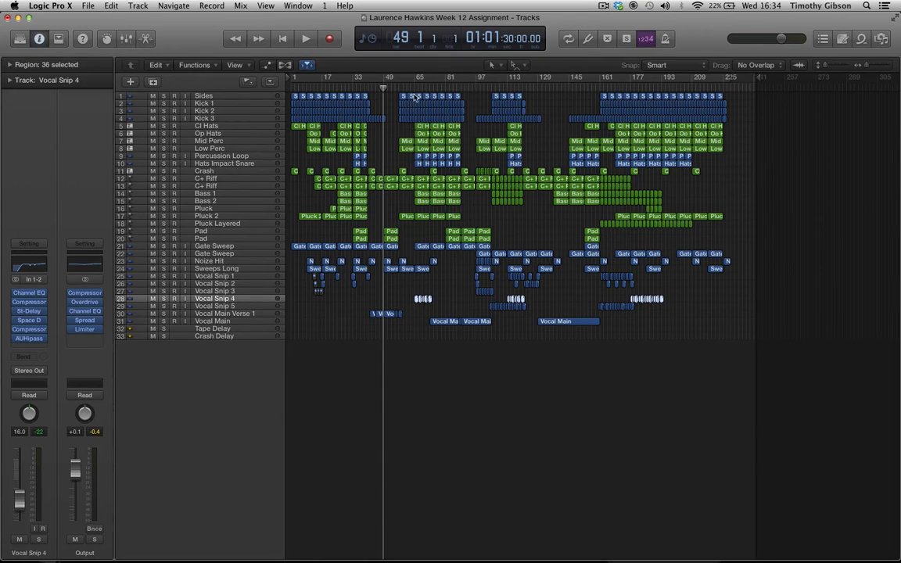
{"action": "left_click", "coordinate": [305, 38]}
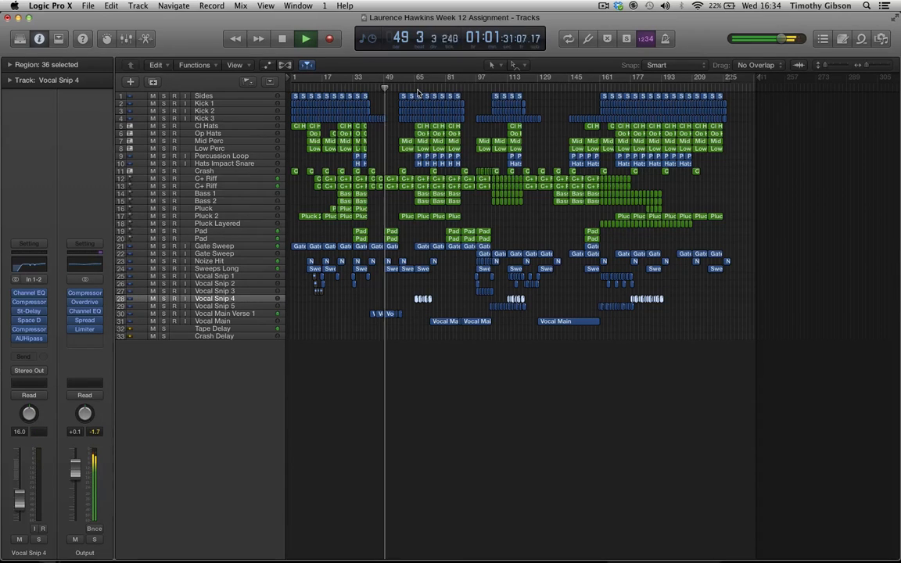
{"action": "left_click", "coordinate": [305, 38]}
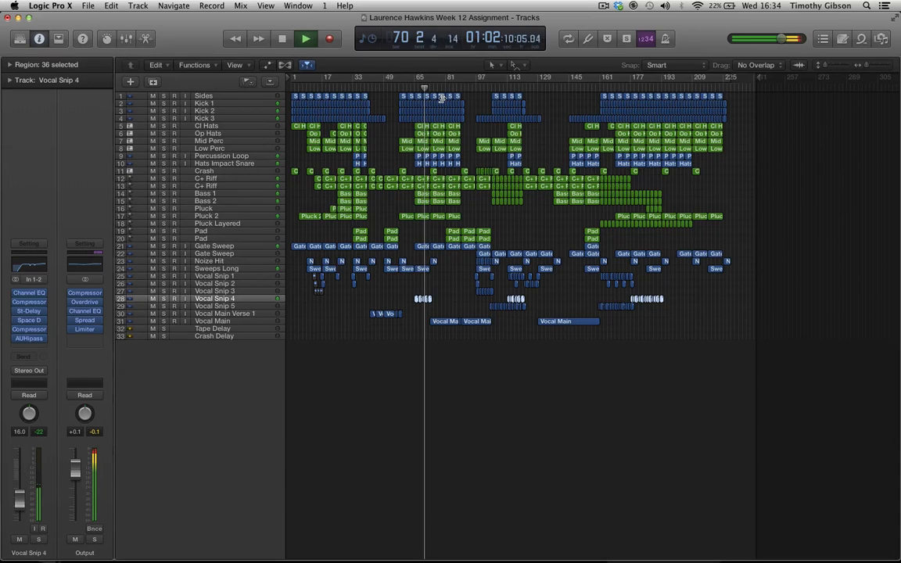
Stop playback near bar 71 with Vocal Snip 4 still selected.
{"action": "left_click", "coordinate": [305, 38]}
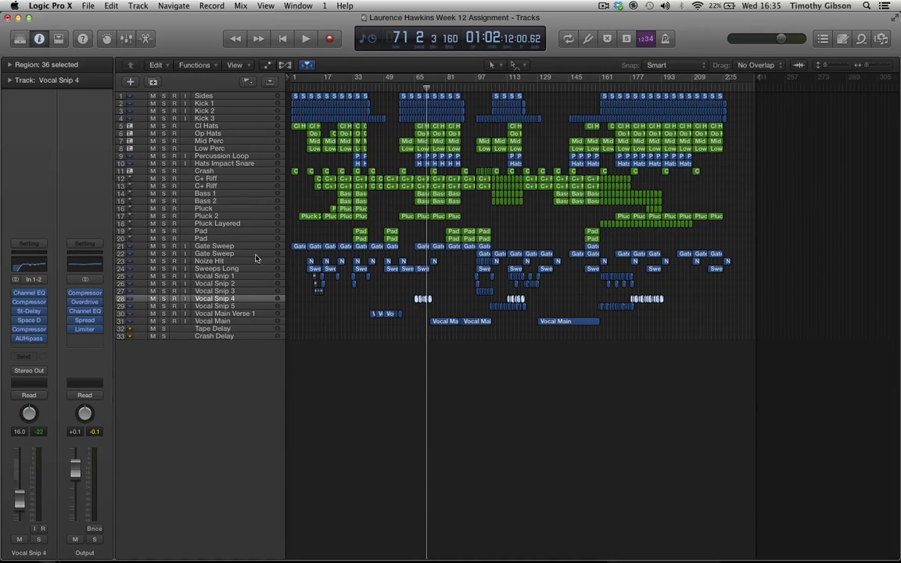
Select the Vocal Main track and its 4 regions, then resume playback from bar 71.
{"action": "left_click", "coordinate": [211, 321]}
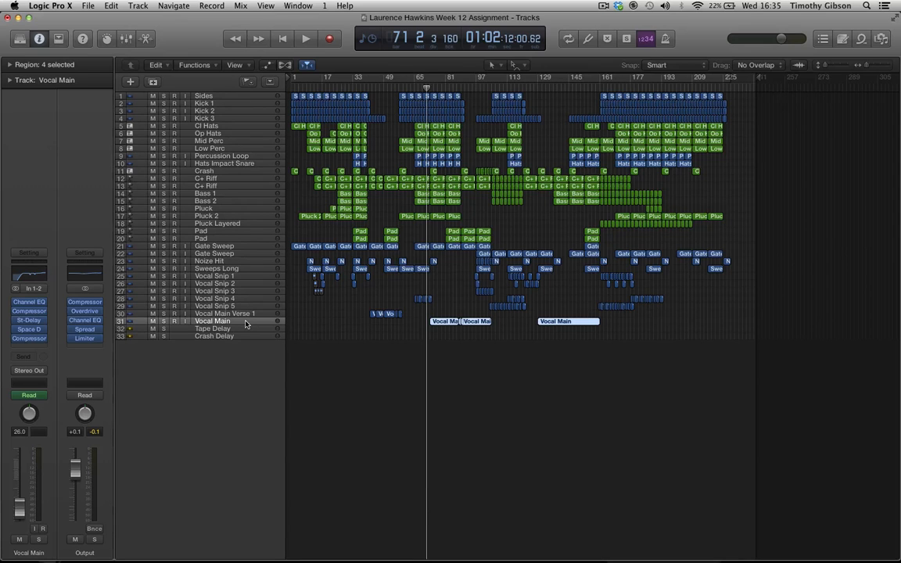
{"action": "left_click", "coordinate": [305, 38]}
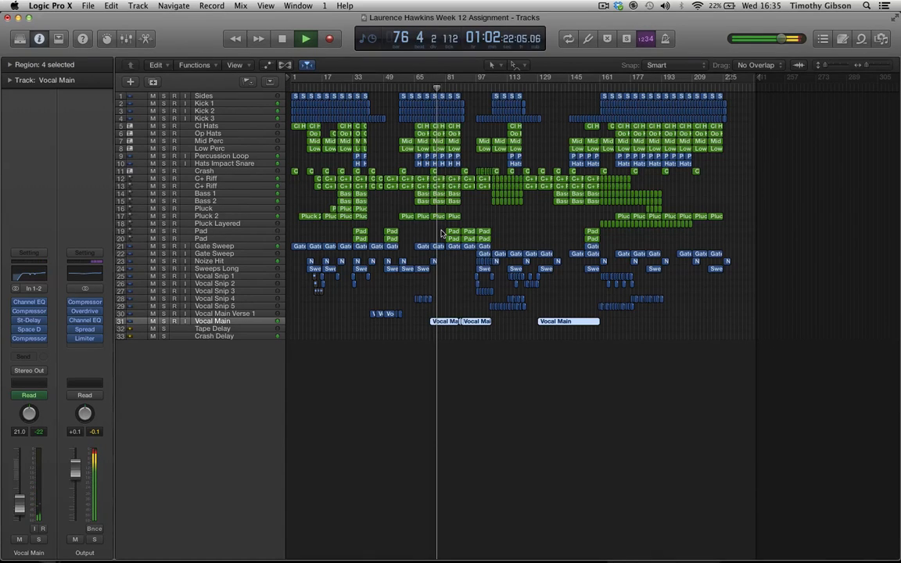
Stop playback near bar 78 with Vocal Main and its regions still selected.
{"action": "left_click", "coordinate": [305, 38]}
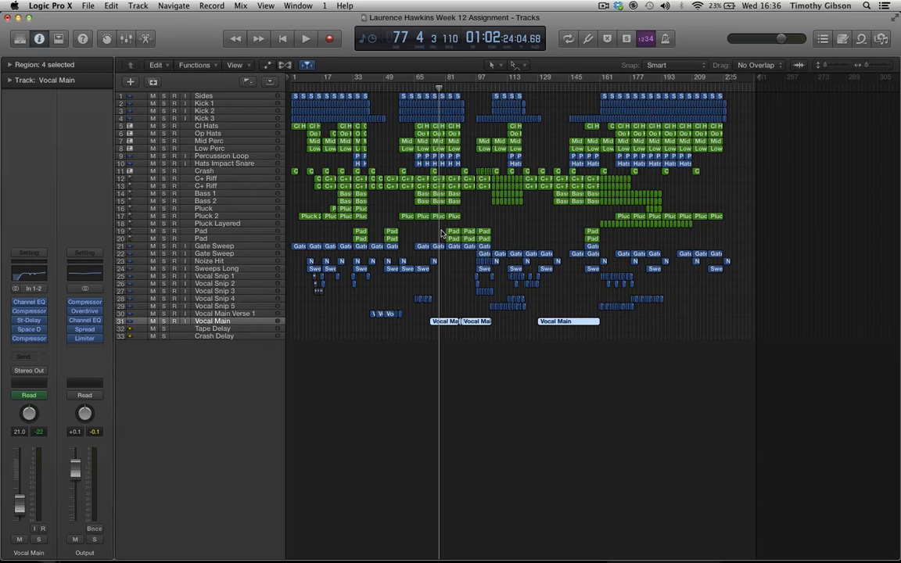
{"action": "left_click", "coordinate": [305, 38]}
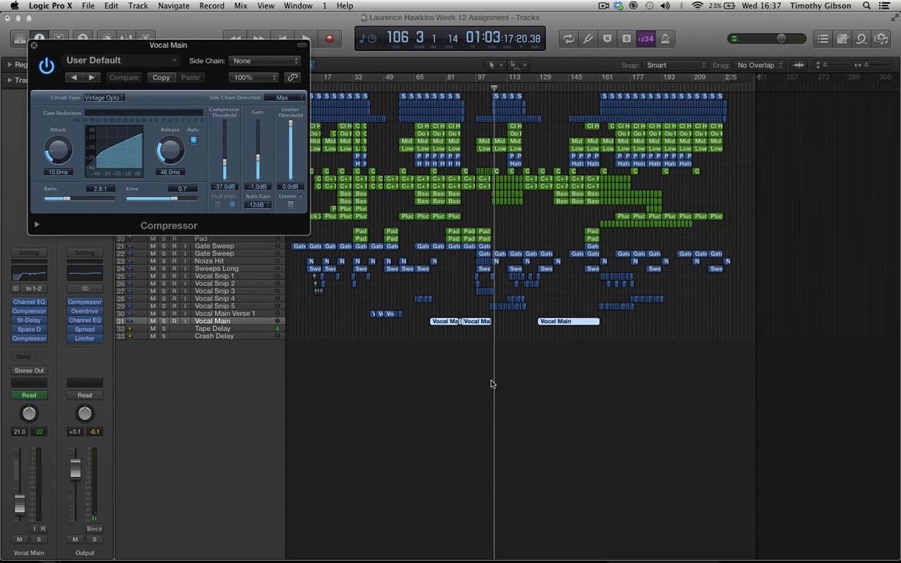
{"action": "mouse_move", "coordinate": [487, 350]}
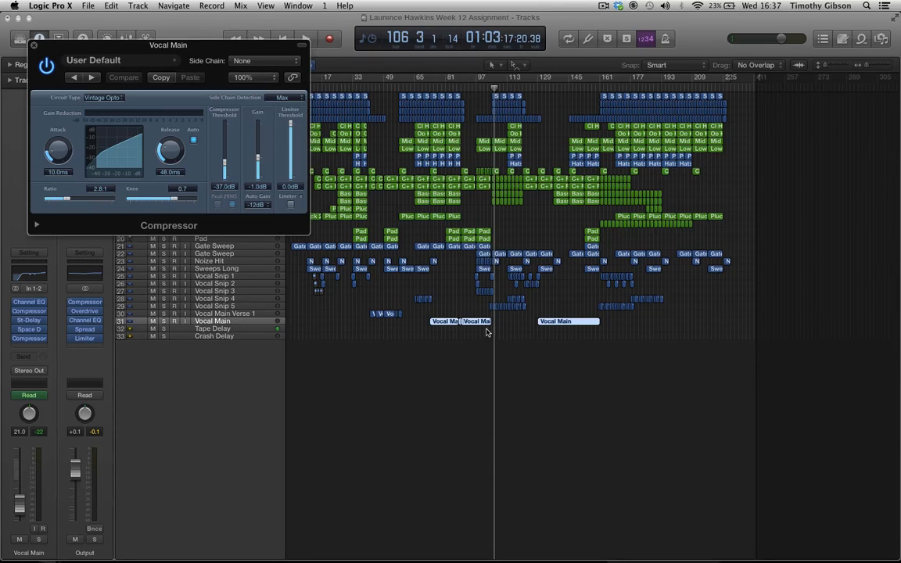
{"action": "mouse_move", "coordinate": [479, 90]}
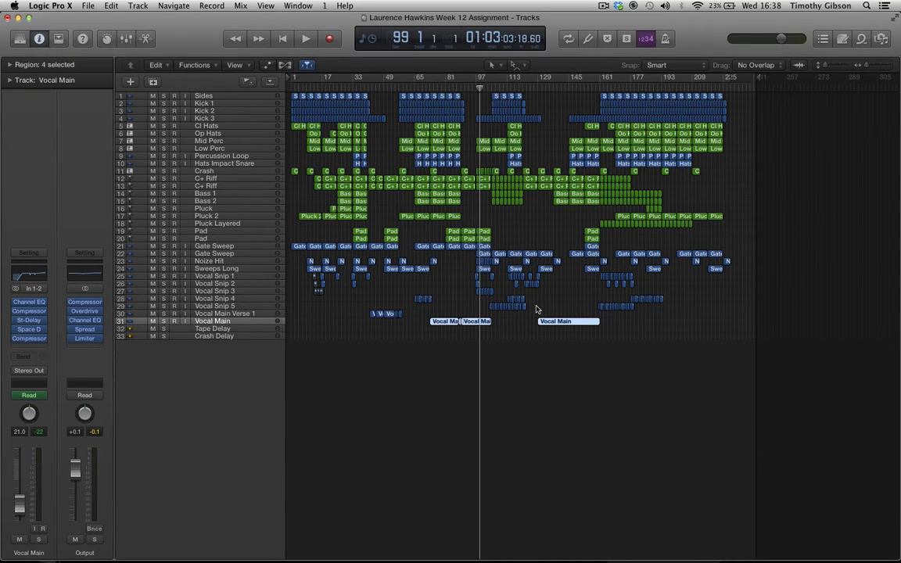
{"action": "mouse_move", "coordinate": [548, 151]}
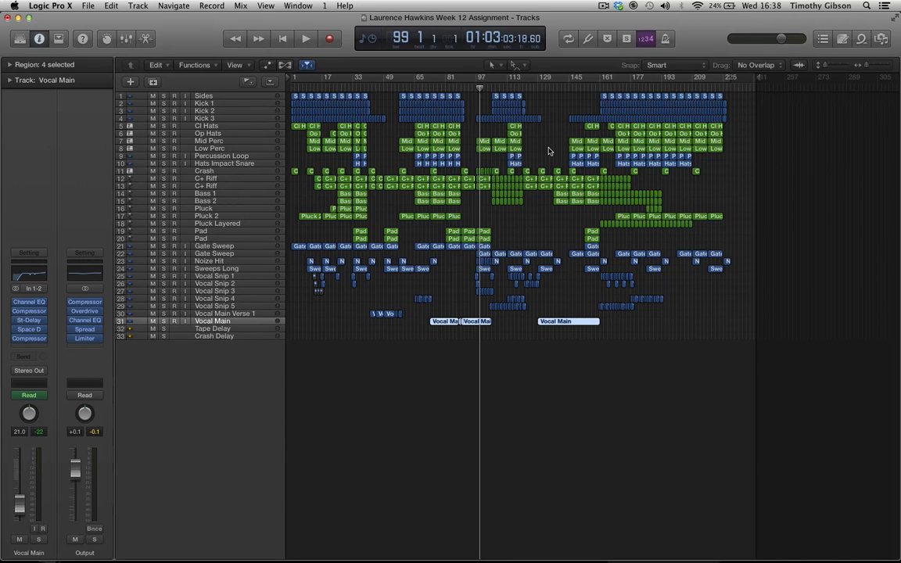
{"action": "mouse_move", "coordinate": [530, 93]}
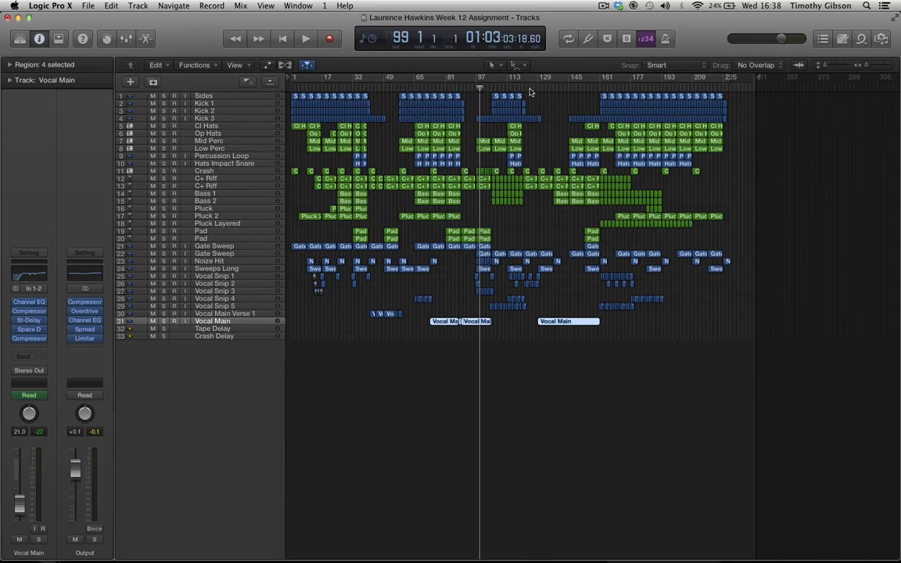
Move the playhead to bar 125 and start playback.
{"action": "left_click", "coordinate": [530, 89]}
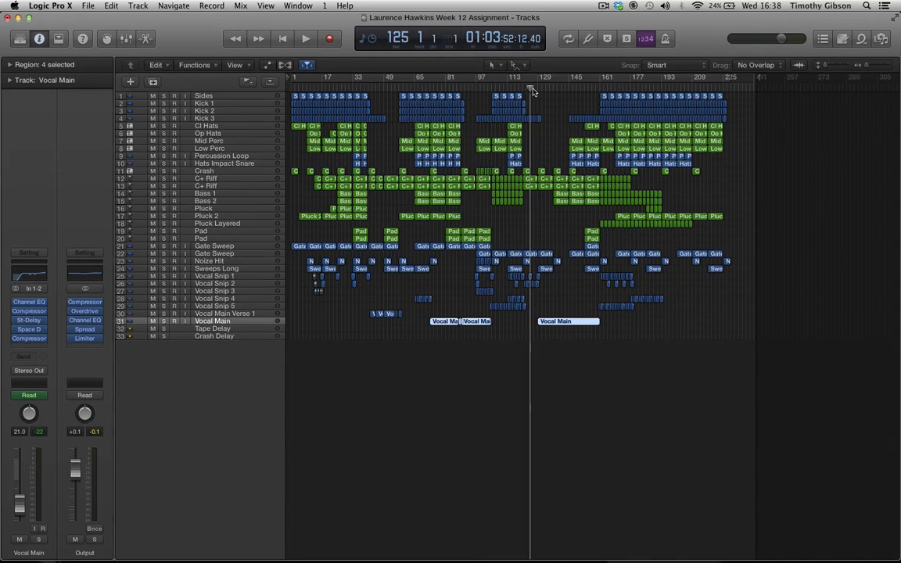
{"action": "left_click", "coordinate": [305, 38]}
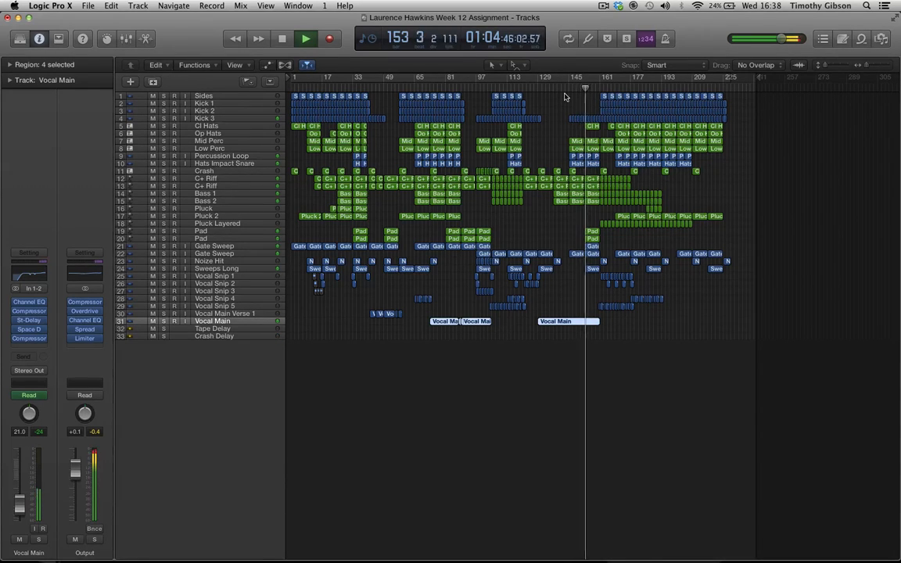
Stop playback at around bar 171.
{"action": "left_click", "coordinate": [305, 38]}
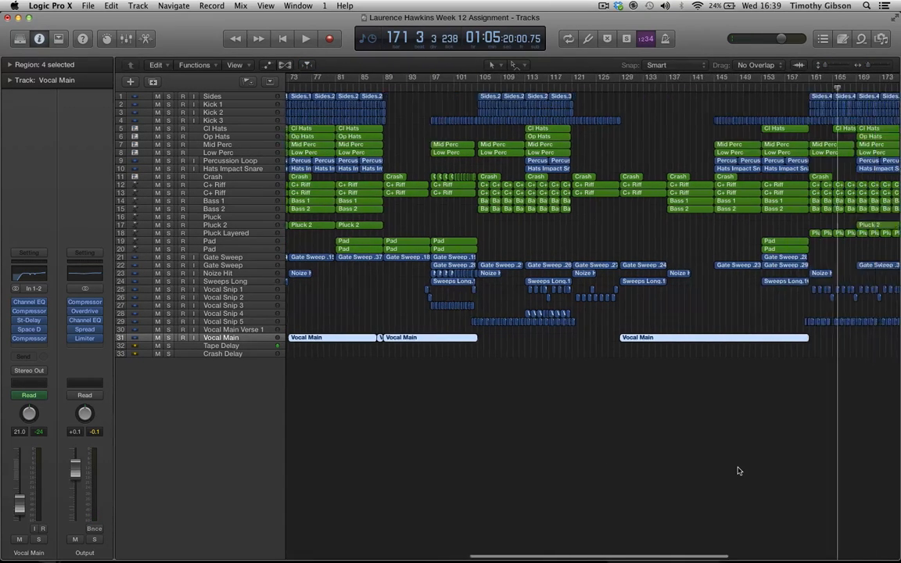
Move the playhead to bar 145 and scroll through the later bars of the arrangement.
{"action": "scroll", "scroll_direction": "right", "scroll_amount": 3}
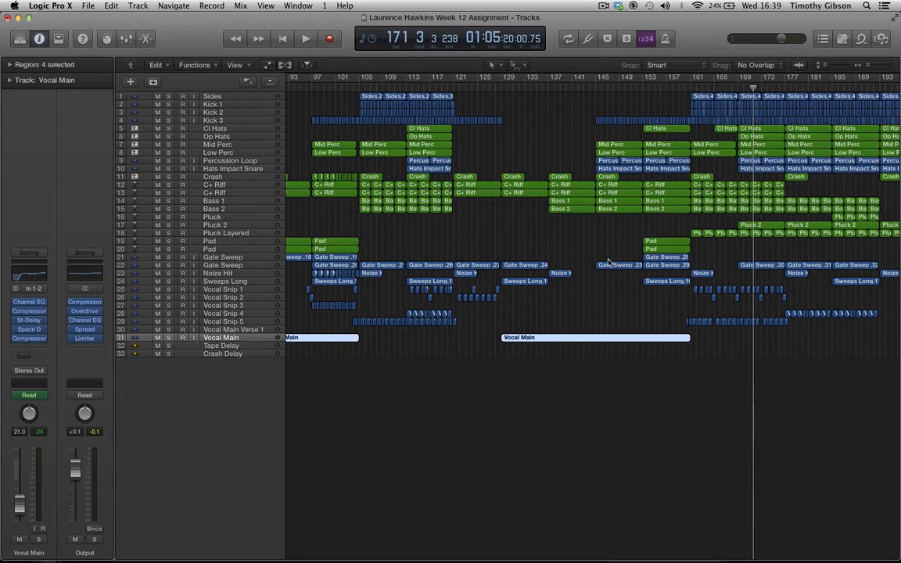
{"action": "mouse_move", "coordinate": [602, 89]}
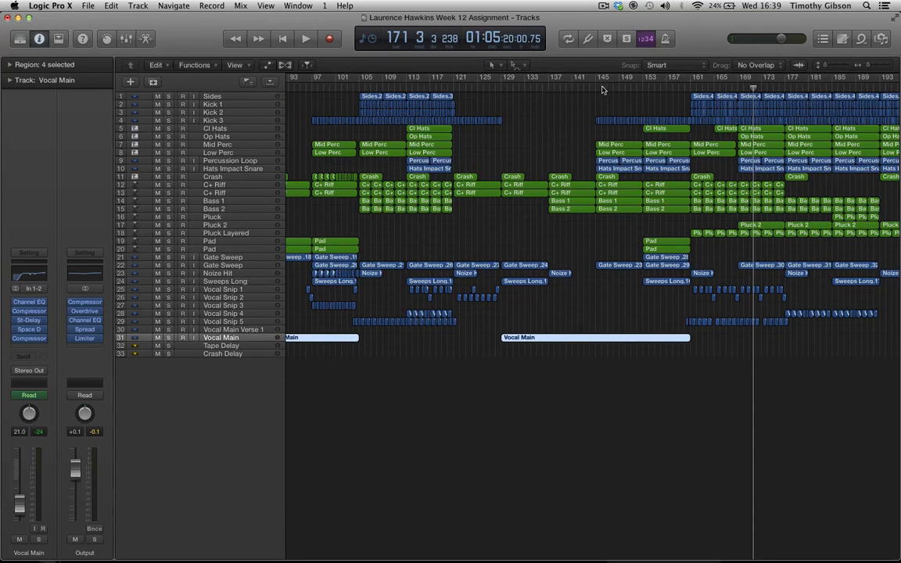
{"action": "left_click", "coordinate": [596, 77]}
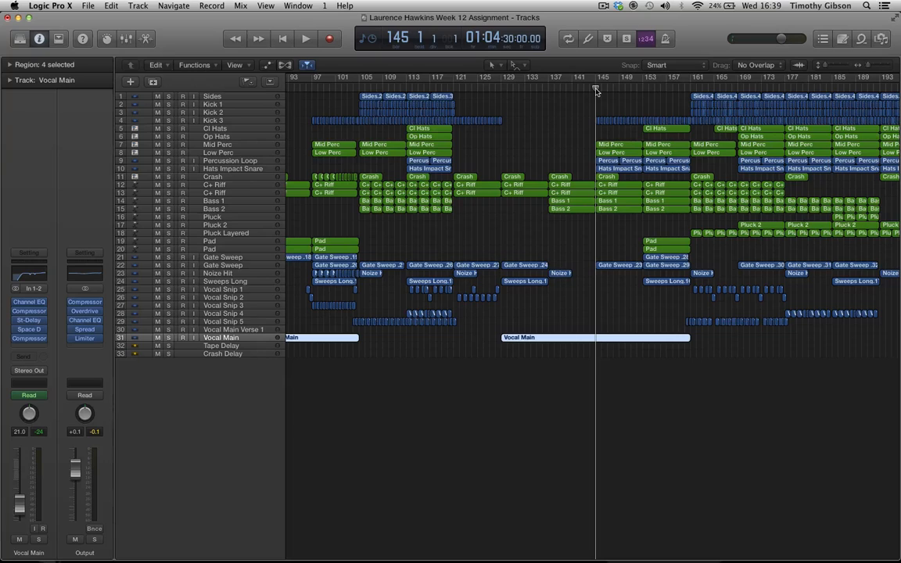
{"action": "mouse_move", "coordinate": [636, 160]}
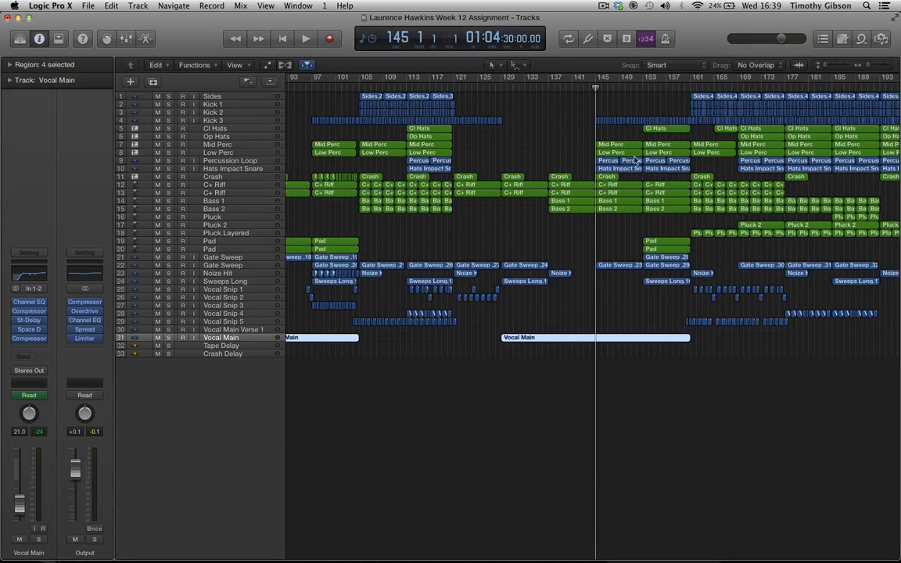
{"action": "mouse_move", "coordinate": [677, 119]}
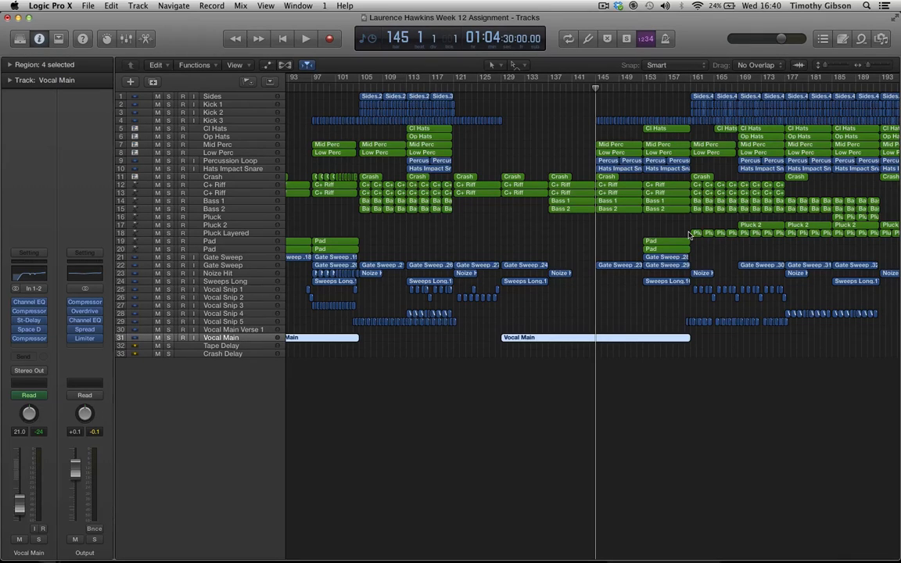
{"action": "mouse_move", "coordinate": [642, 139]}
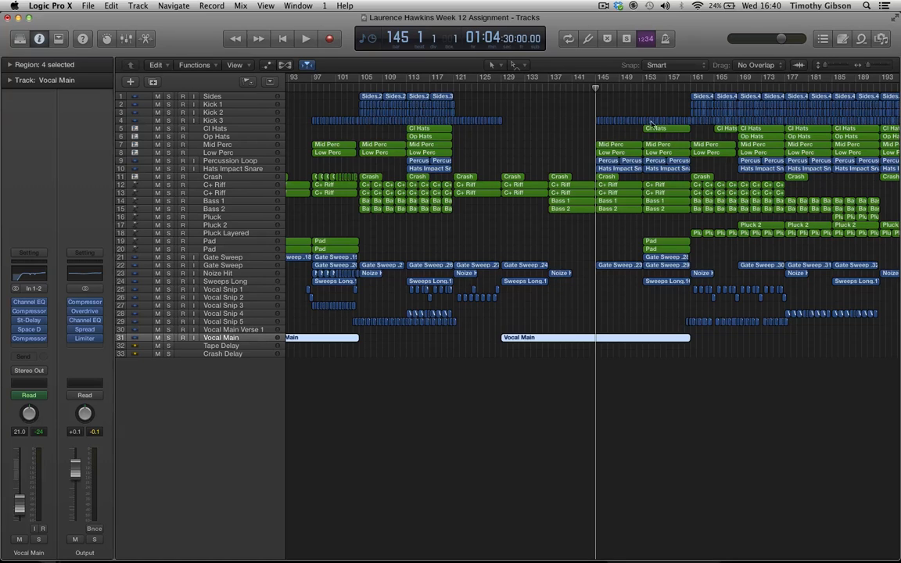
{"action": "mouse_move", "coordinate": [708, 89]}
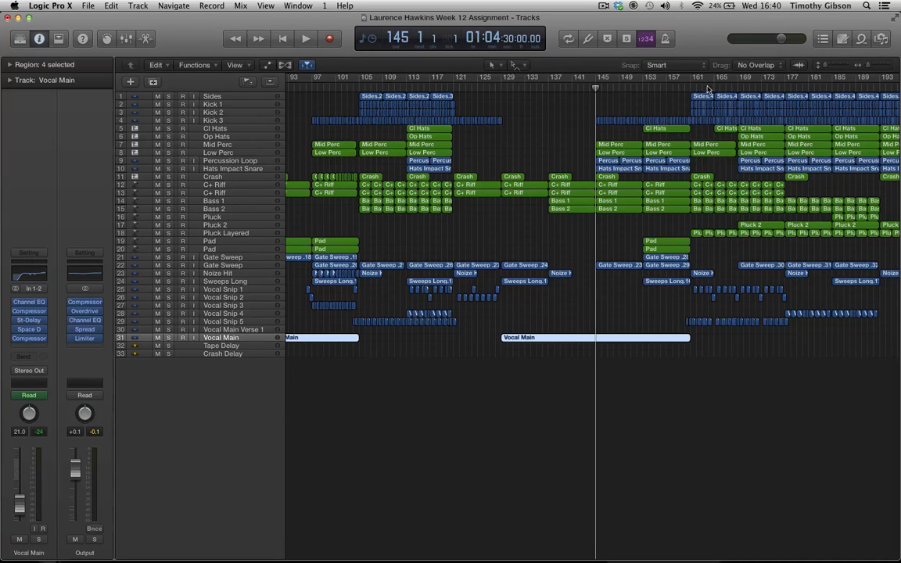
{"action": "scroll", "scroll_direction": "right", "scroll_amount": 3}
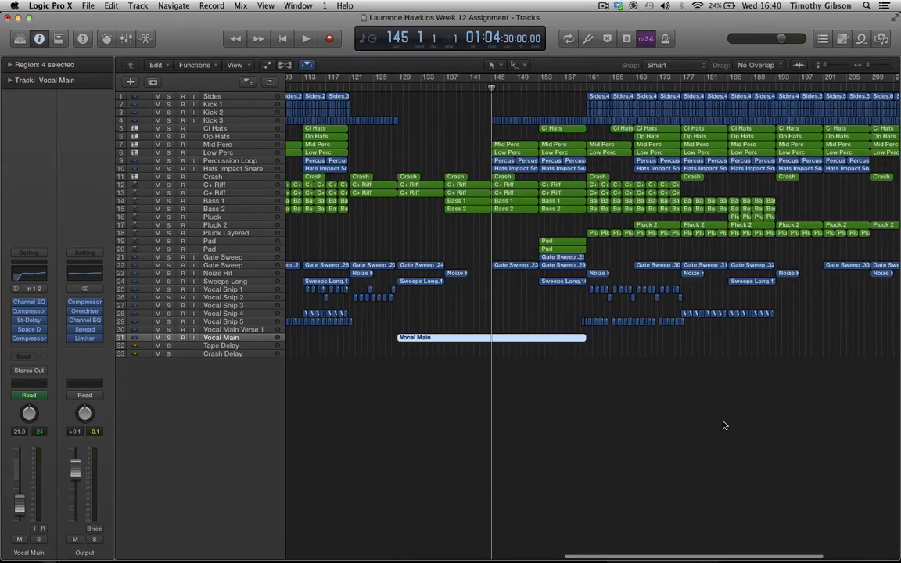
{"action": "scroll", "scroll_direction": "right", "scroll_amount": 3}
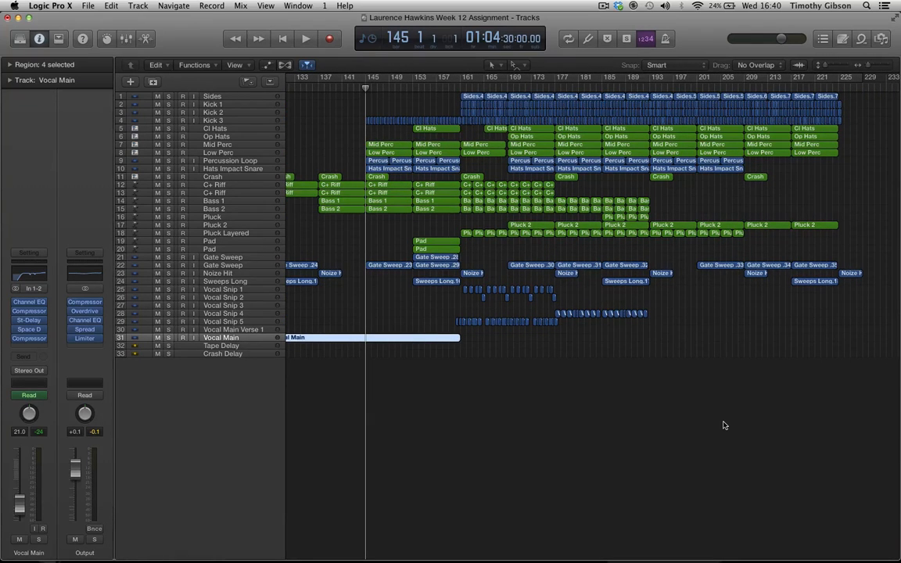
{"action": "mouse_move", "coordinate": [547, 91]}
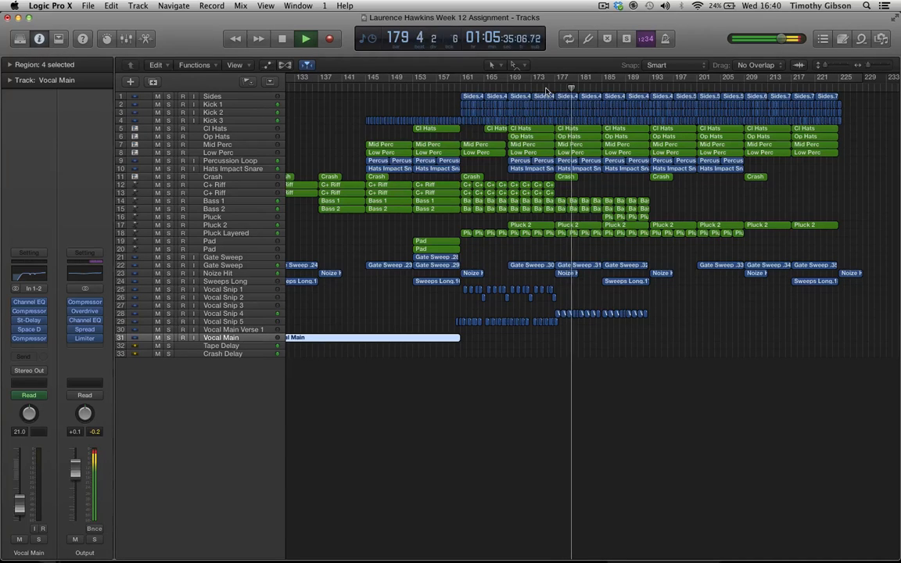
{"action": "left_click", "coordinate": [281, 38]}
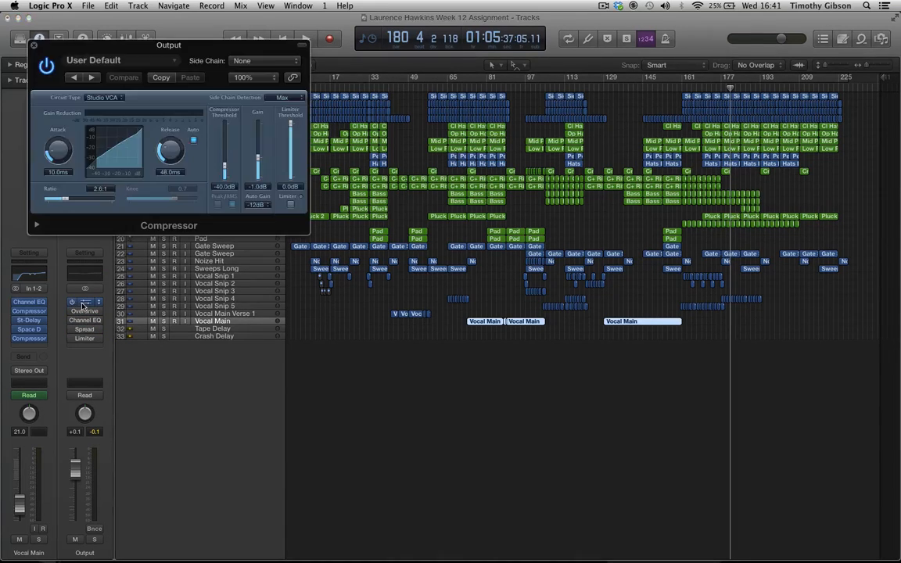
Cycle bars 161–177 with the Output Compressor open at a 2.6:1 ratio.
{"action": "left_click", "coordinate": [85, 302]}
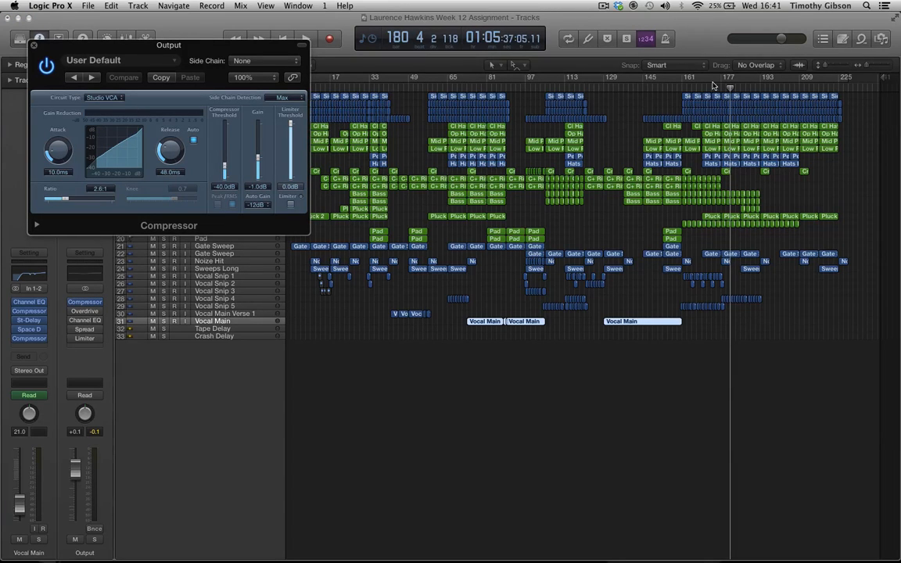
{"action": "mouse_move", "coordinate": [693, 92]}
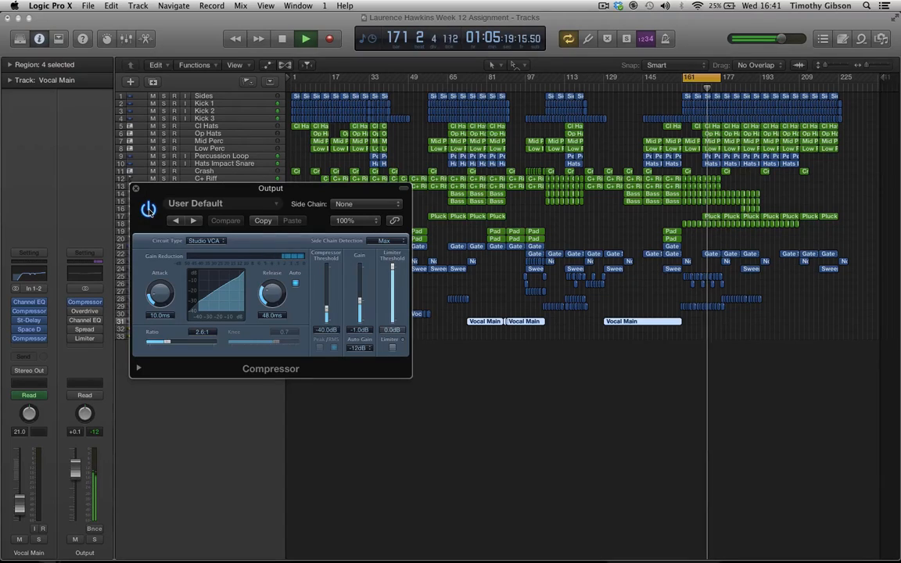
Halt the bars 161–177 cycle near bar 163 after briefly resuming it.
{"action": "left_click", "coordinate": [281, 38]}
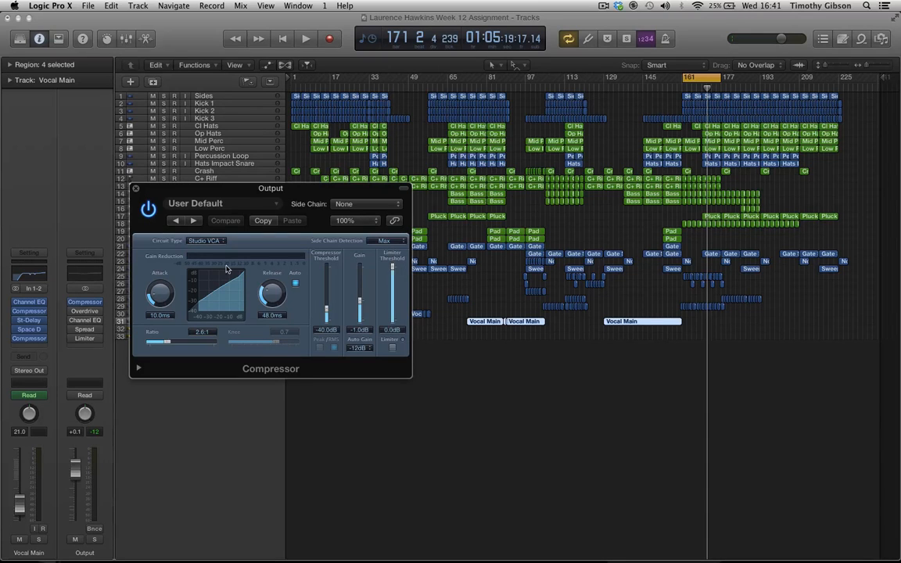
{"action": "left_click", "coordinate": [306, 38]}
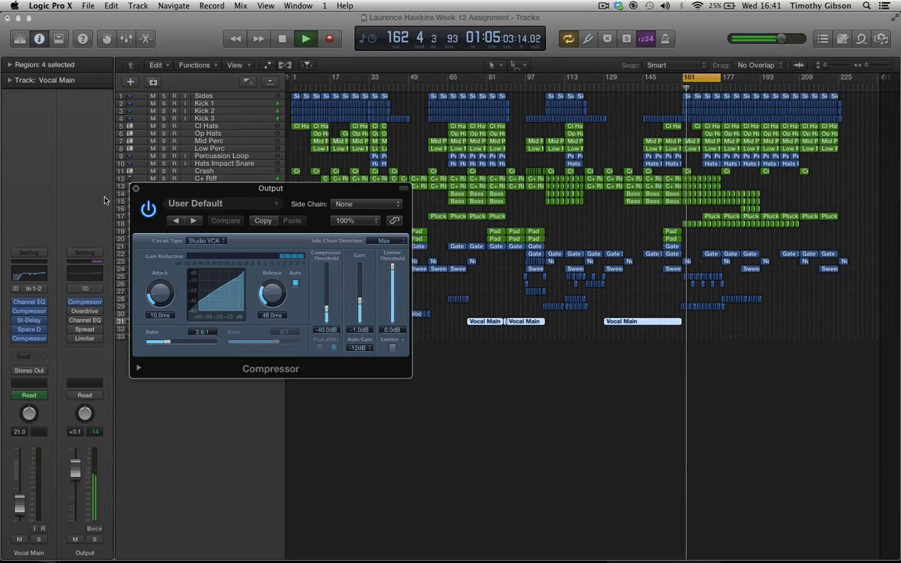
{"action": "left_click", "coordinate": [282, 38]}
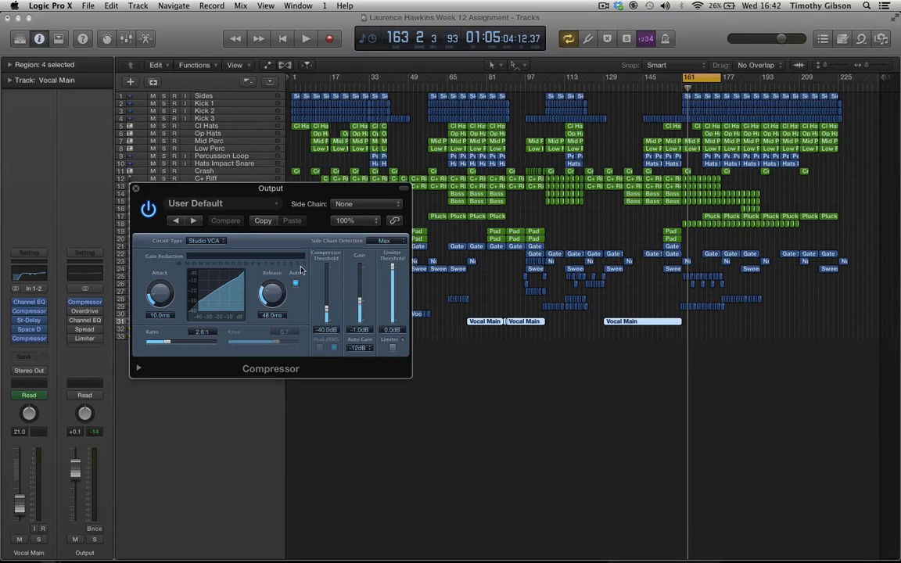
{"action": "mouse_move", "coordinate": [296, 262]}
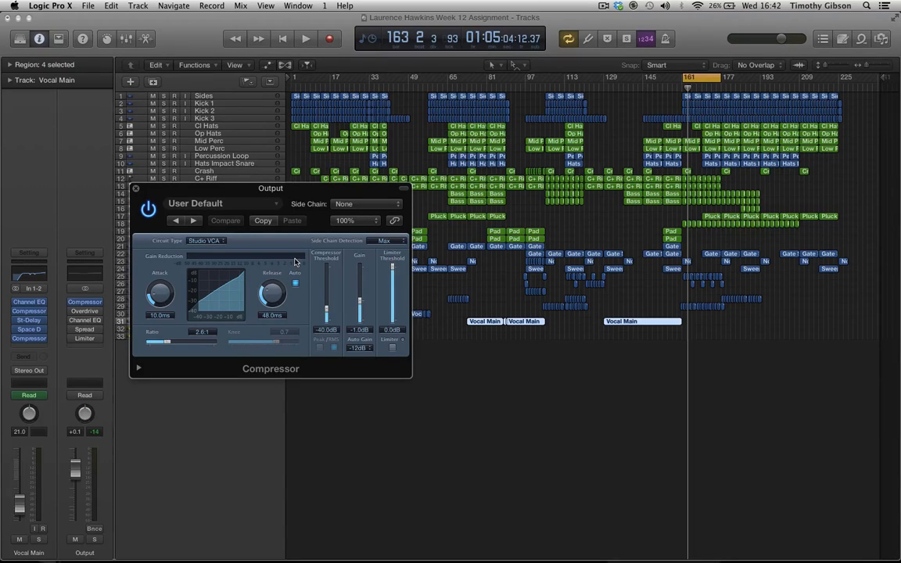
{"action": "mouse_move", "coordinate": [284, 266]}
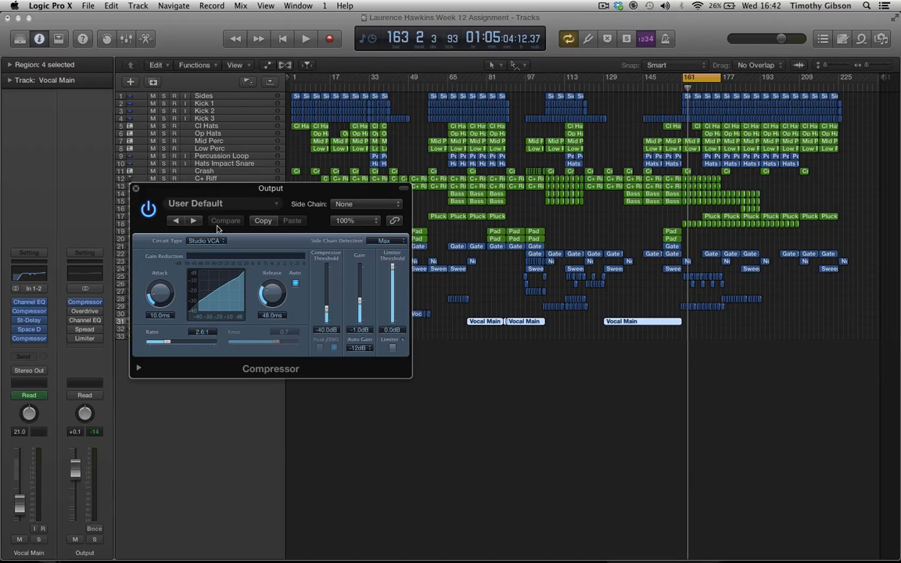
Replay the loop and lower the compressor ratio to 1.2:1.
{"action": "left_click", "coordinate": [305, 38]}
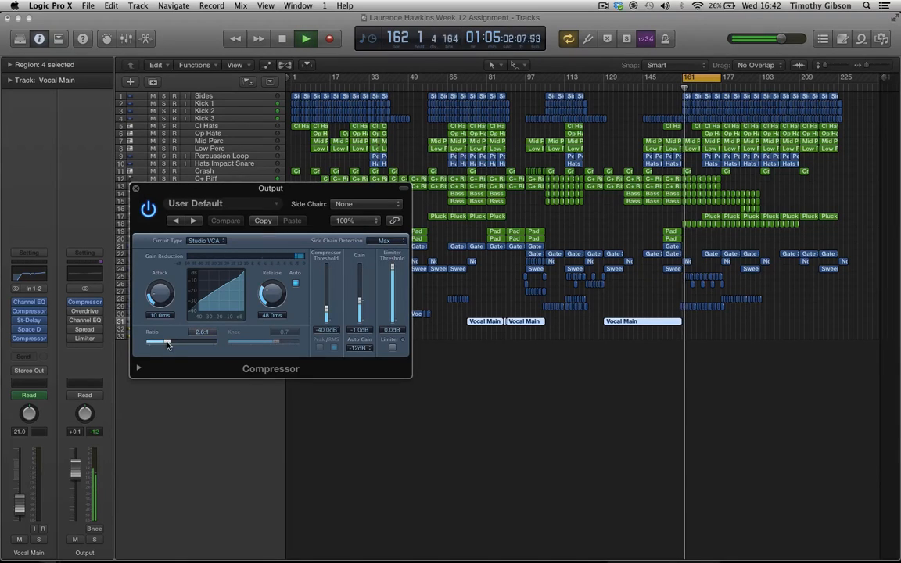
{"action": "left_click_drag", "start_coordinate": [165, 343], "coordinate": [158, 343]}
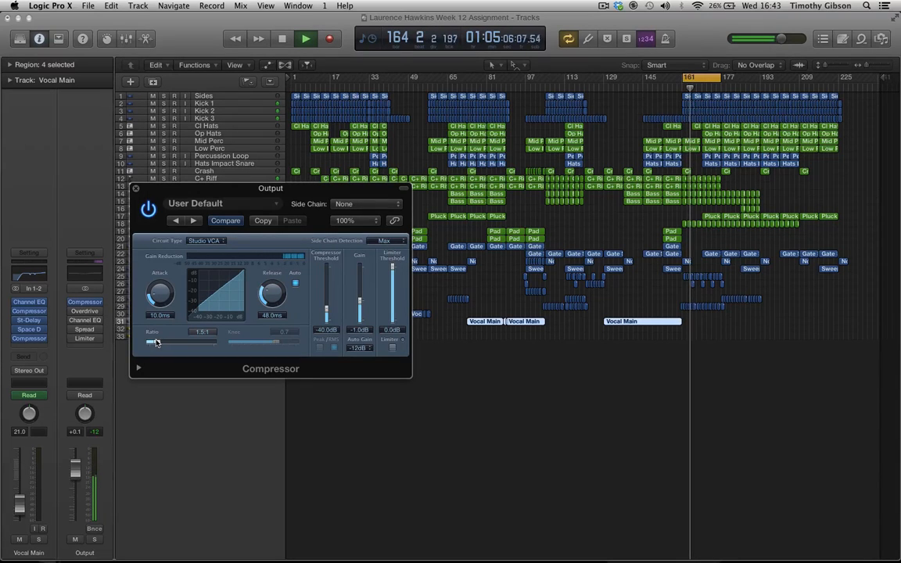
{"action": "left_click_drag", "start_coordinate": [155, 344], "coordinate": [153, 343]}
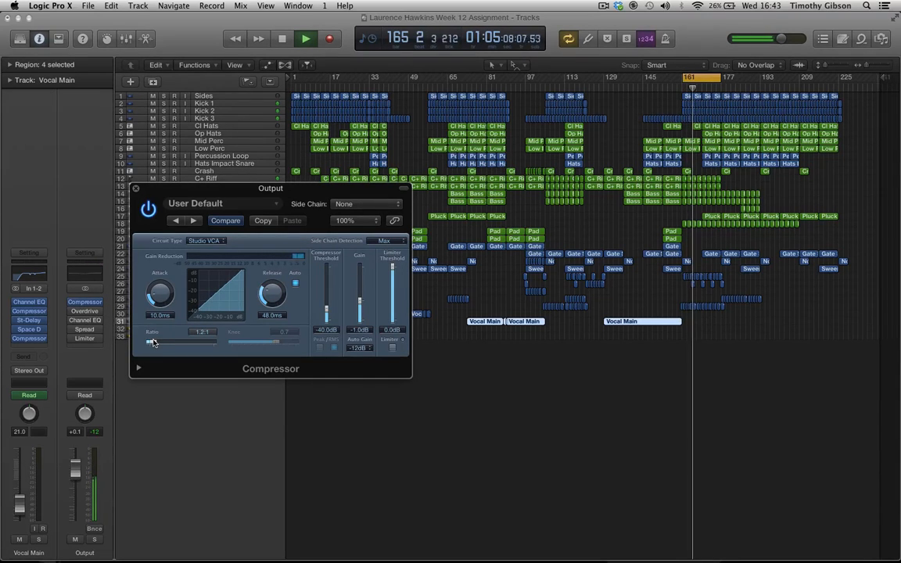
{"action": "left_click", "coordinate": [282, 39]}
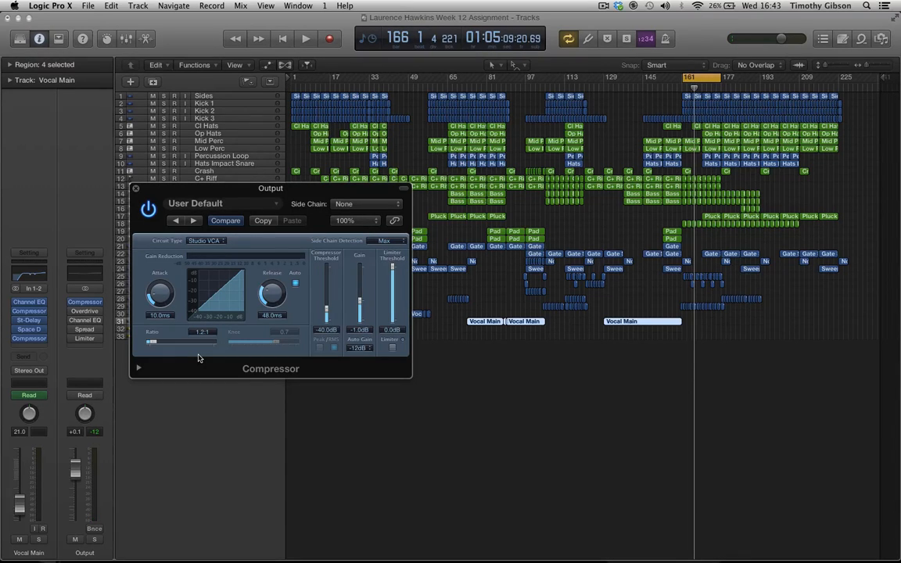
{"action": "left_click", "coordinate": [305, 39]}
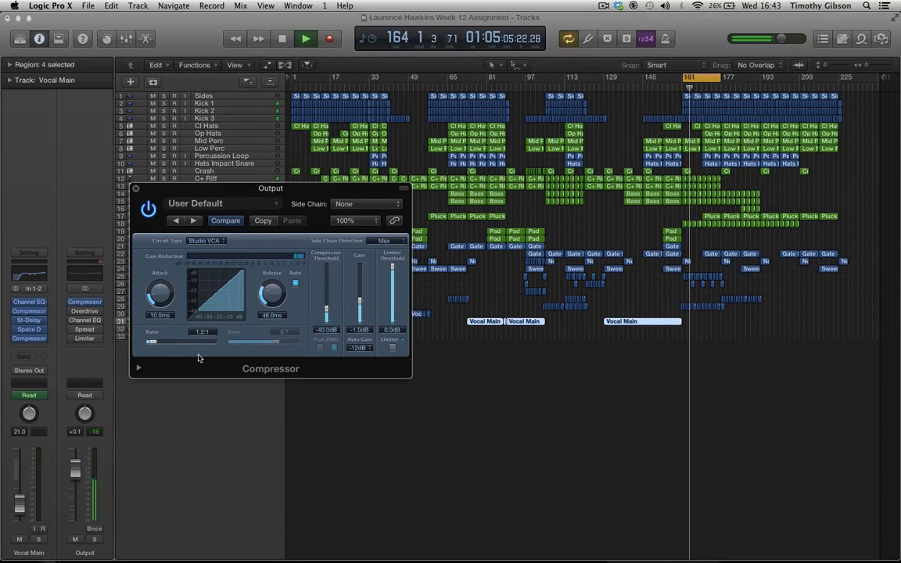
{"action": "left_click", "coordinate": [305, 37]}
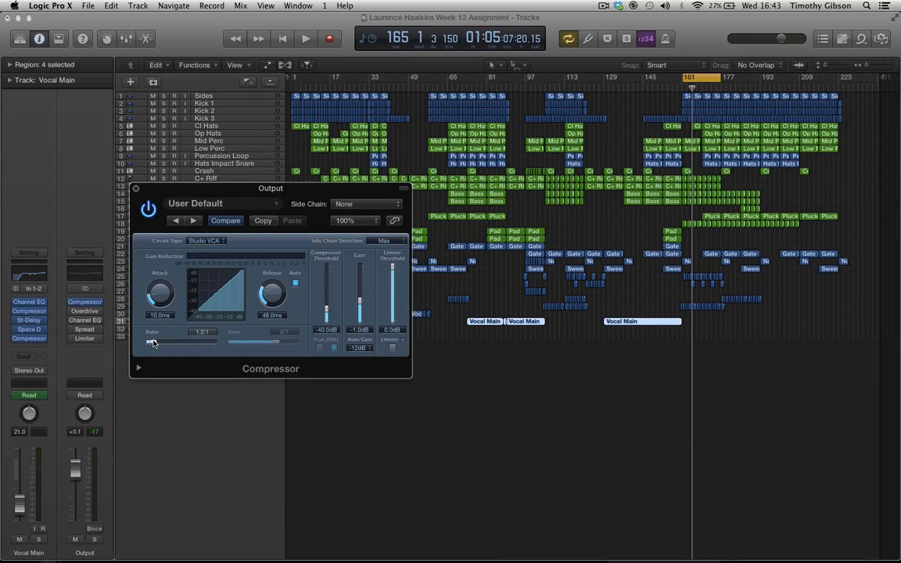
Bring the compressor ratio back up to 2.5:1 during playback, then stop.
{"action": "left_click", "coordinate": [305, 39]}
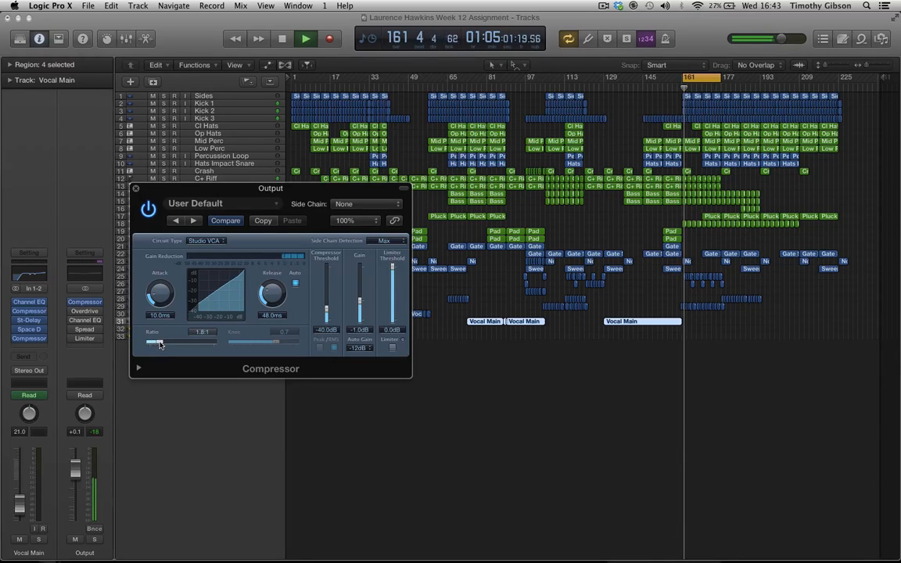
{"action": "left_click_drag", "start_coordinate": [160, 343], "coordinate": [166, 343]}
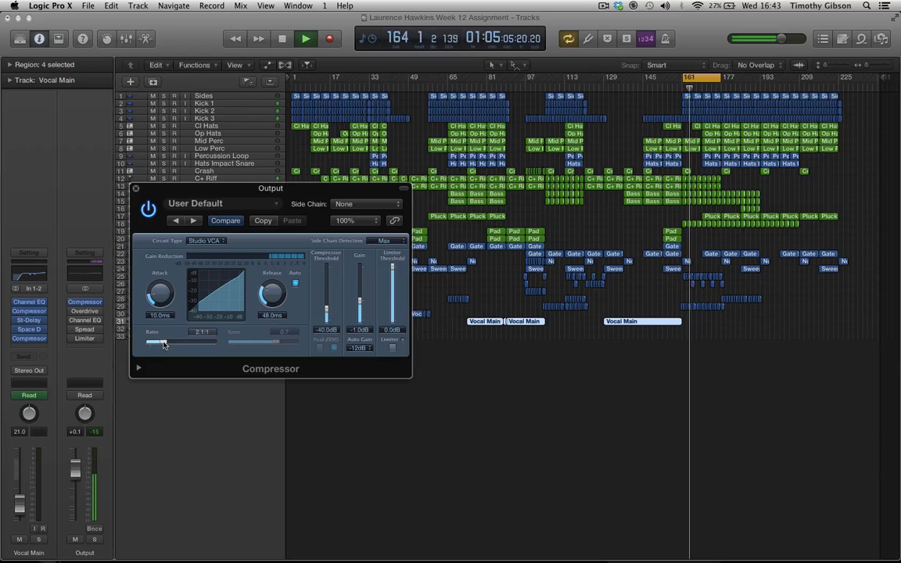
{"action": "left_click_drag", "start_coordinate": [161, 343], "coordinate": [168, 344]}
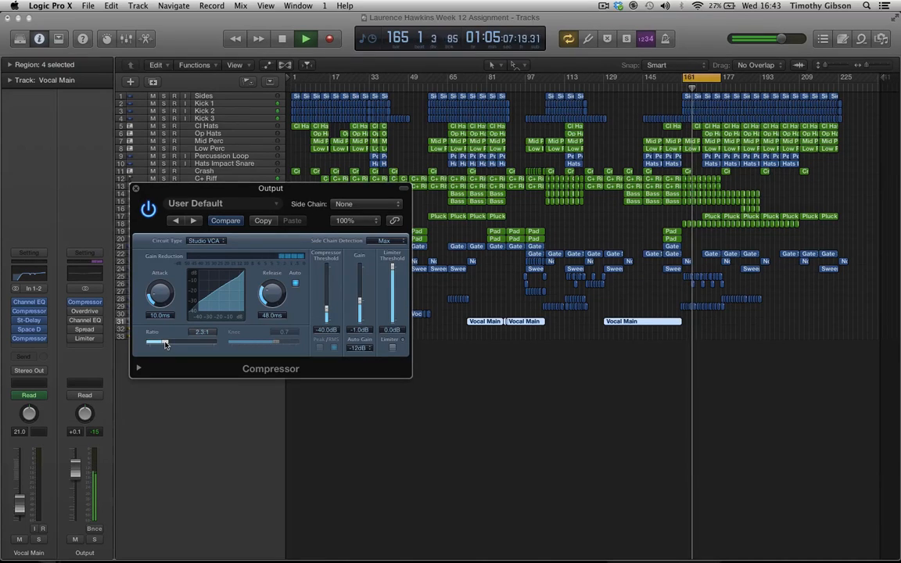
{"action": "left_click_drag", "start_coordinate": [161, 343], "coordinate": [169, 342]}
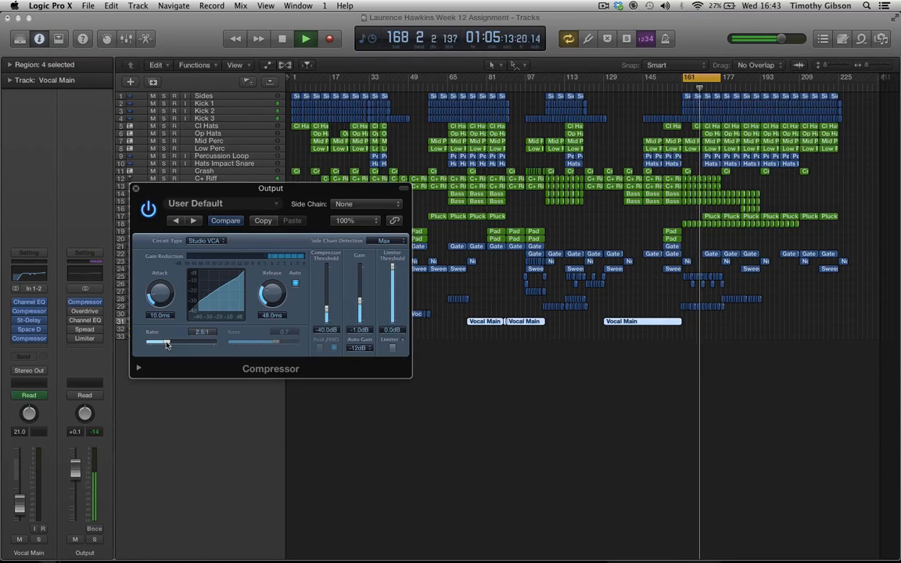
{"action": "left_click", "coordinate": [282, 38]}
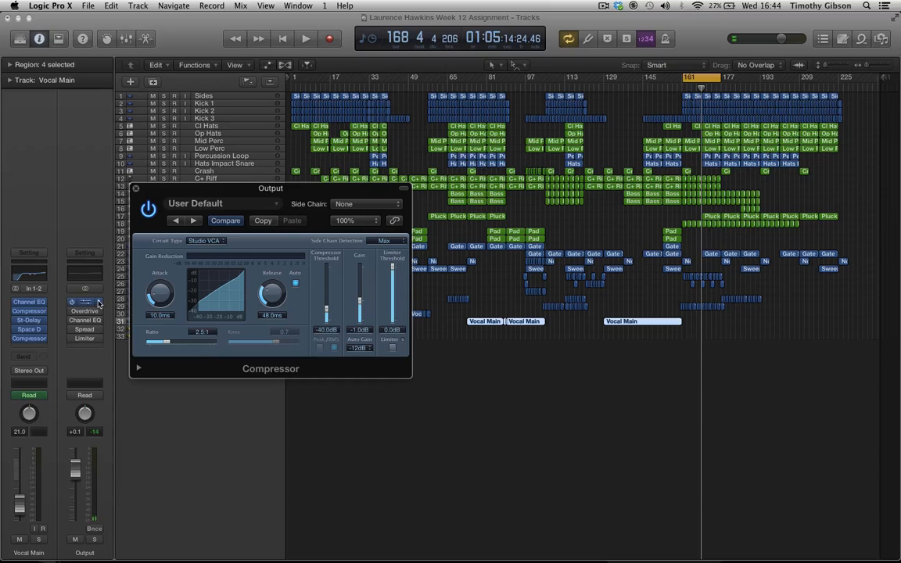
Open the Output Overdrive (7.5 dB drive) and compare it bypassed versus active.
{"action": "left_click", "coordinate": [84, 310]}
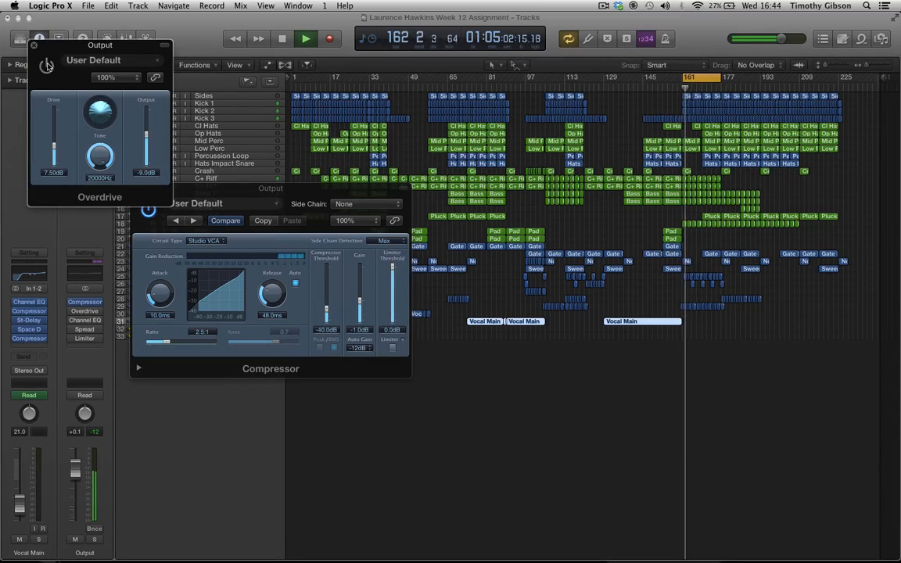
{"action": "left_click", "coordinate": [45, 65]}
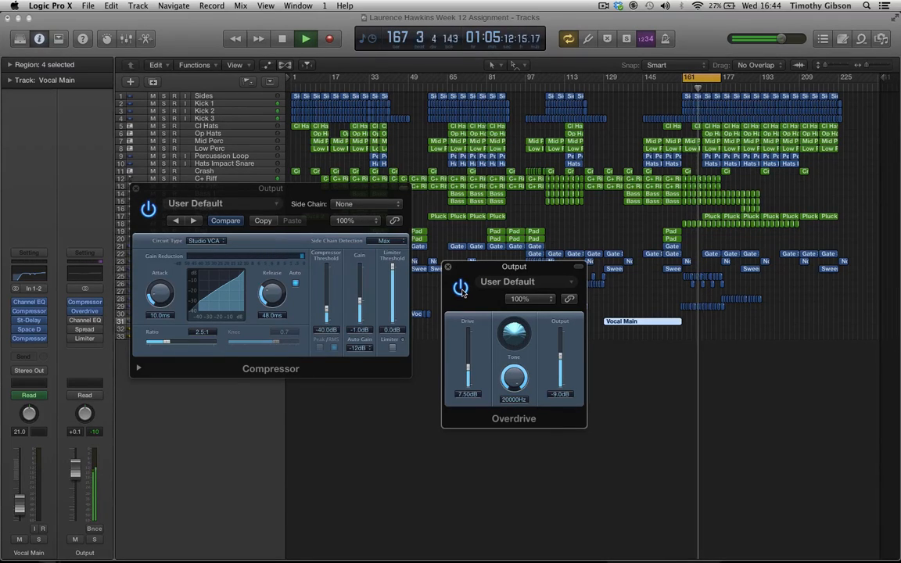
{"action": "left_click", "coordinate": [305, 38]}
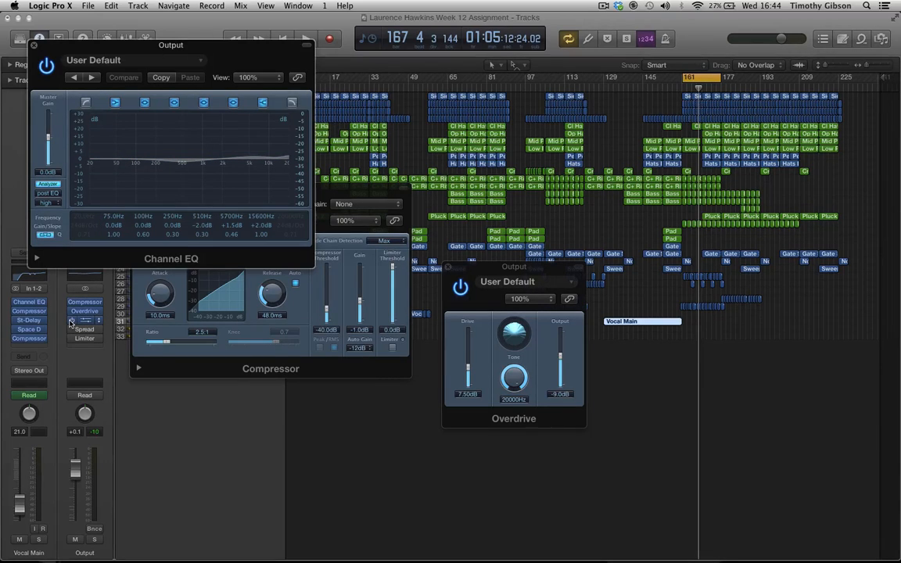
Compare the playing mix with the Channel EQ bypassed and active, checking the 15600 Hz boost.
{"action": "left_click", "coordinate": [305, 37]}
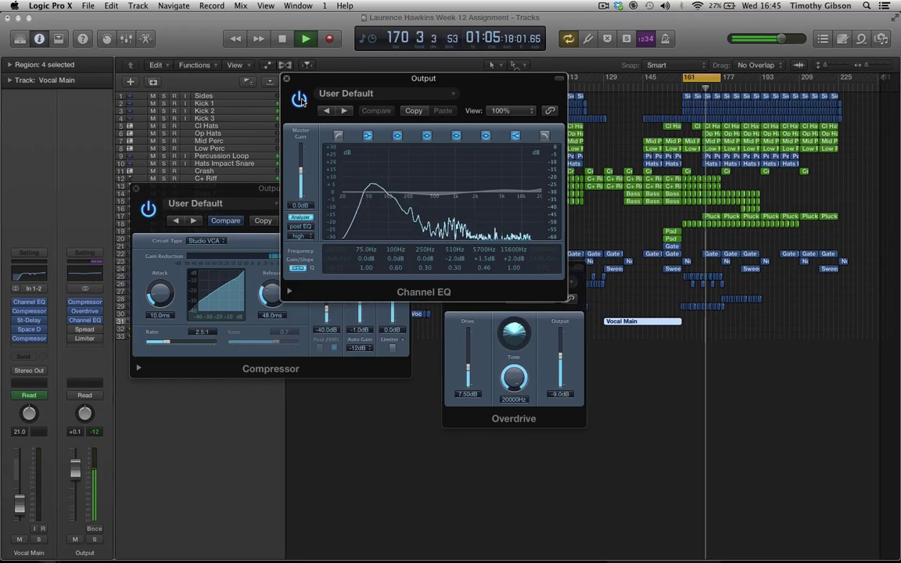
{"action": "left_click", "coordinate": [305, 38]}
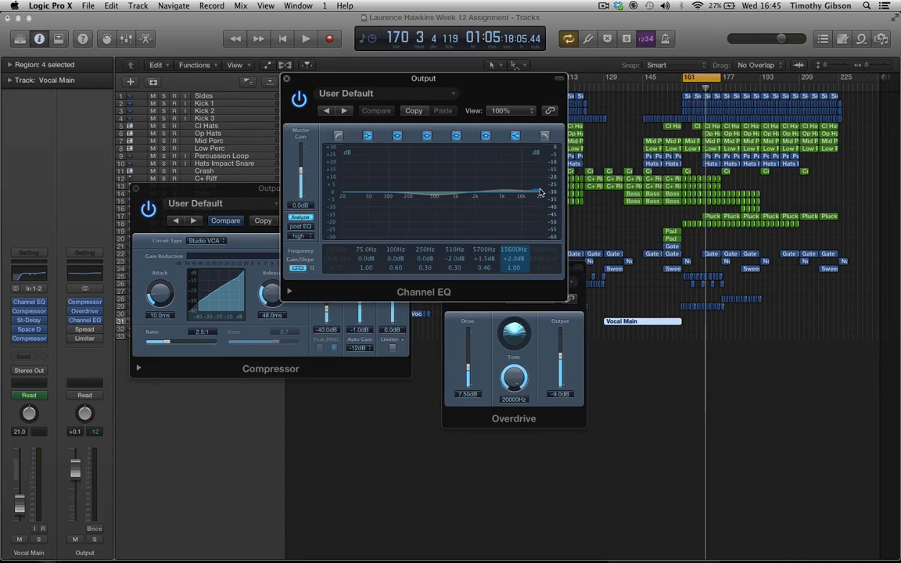
{"action": "left_click", "coordinate": [338, 135]}
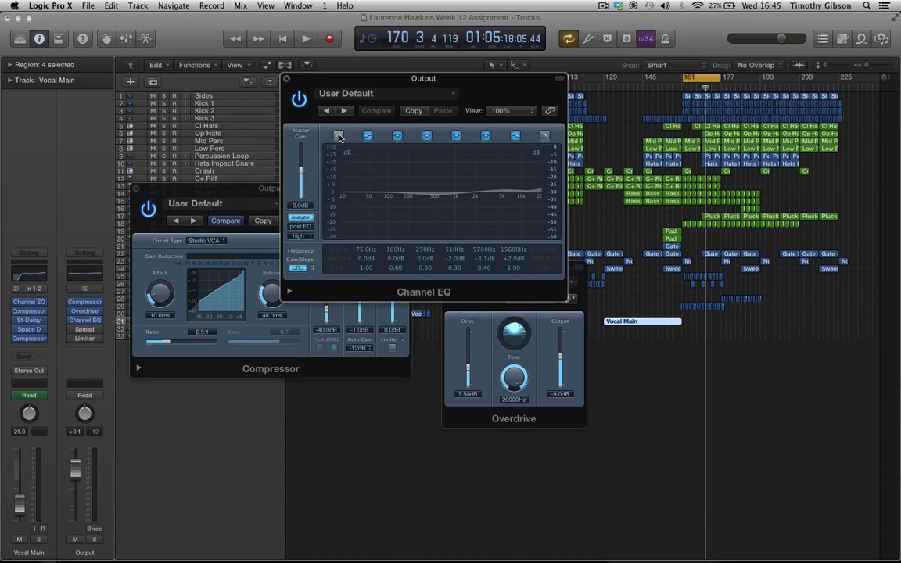
Enable the Channel EQ low-cut band and settle its cutoff at 20 Hz, 24 dB/Oct.
{"action": "left_click", "coordinate": [338, 135]}
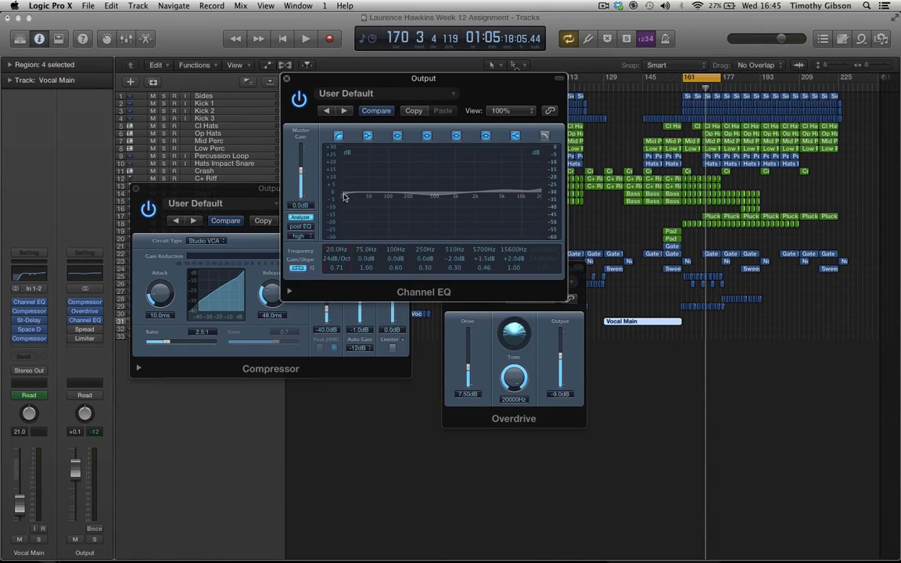
{"action": "left_click_drag", "start_coordinate": [344, 196], "coordinate": [354, 196]}
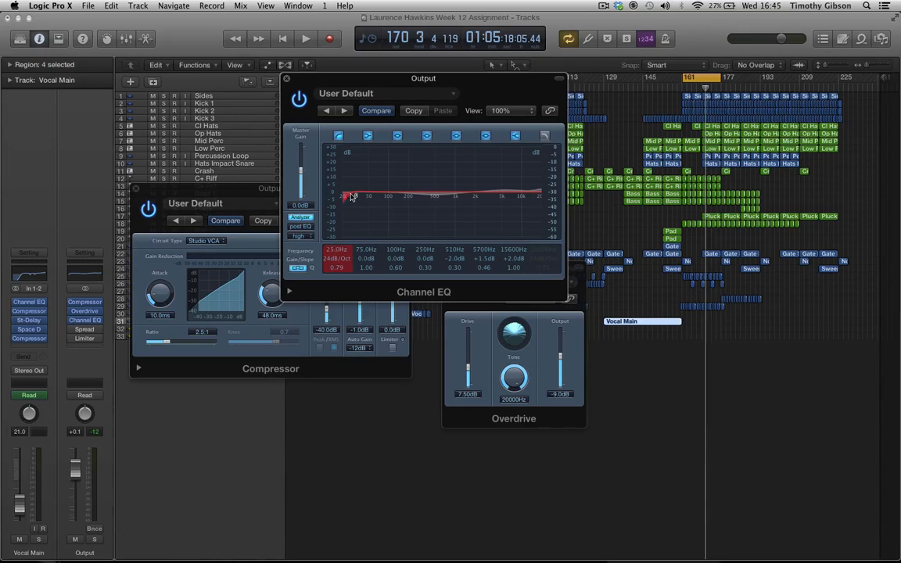
{"action": "left_click_drag", "start_coordinate": [353, 196], "coordinate": [360, 196]}
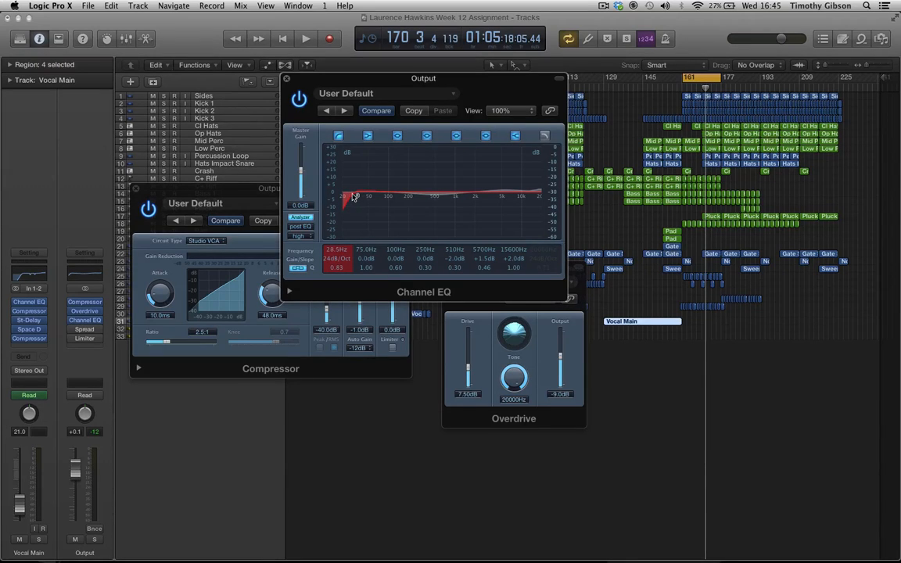
{"action": "left_click_drag", "start_coordinate": [352, 194], "coordinate": [348, 199]}
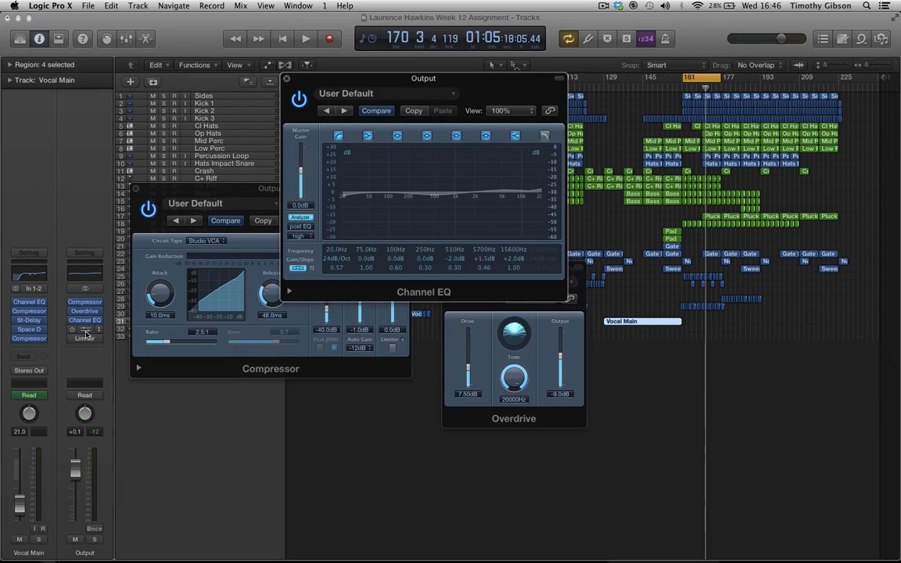
Open Stereo Spread beside the other windows, set Upper Intensity to 20%, and compare bypassed.
{"action": "left_click", "coordinate": [85, 330]}
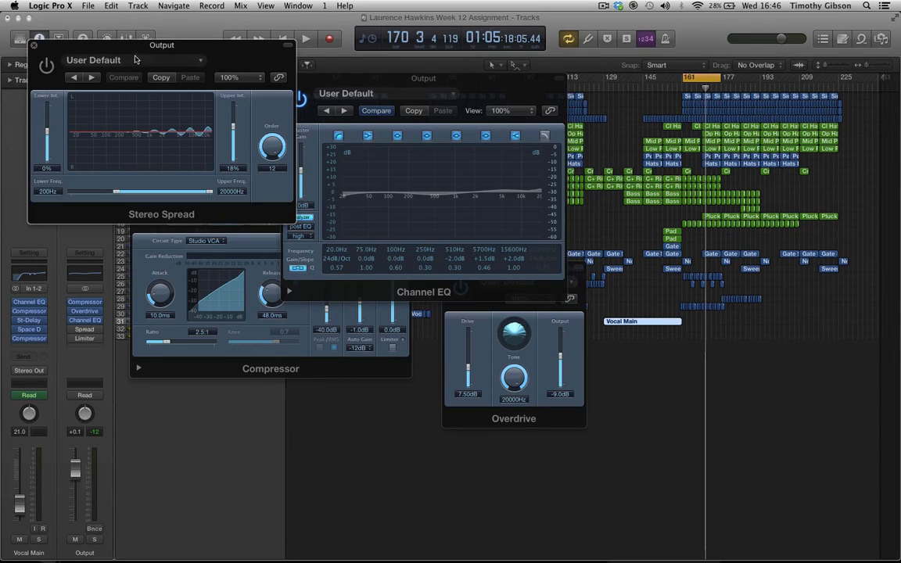
{"action": "left_click_drag", "start_coordinate": [161, 44], "coordinate": [359, 304]}
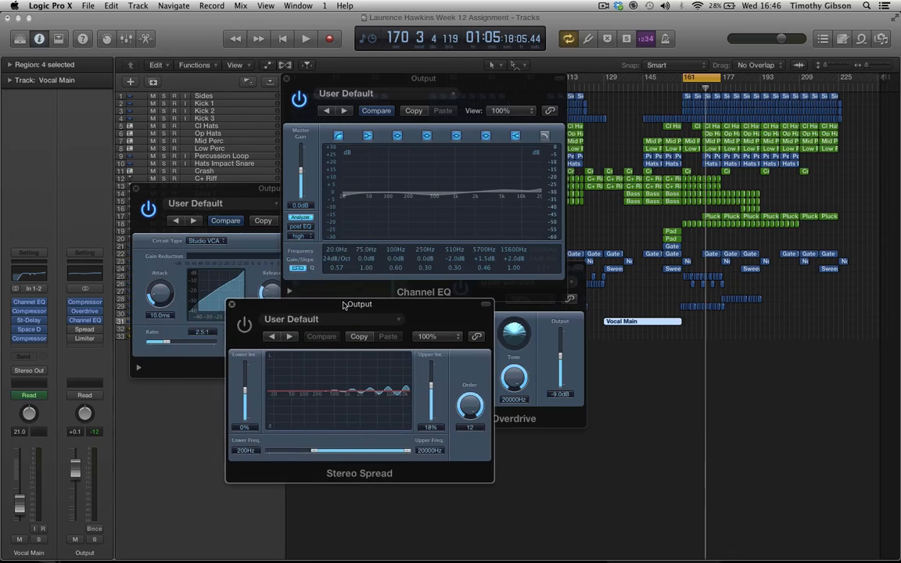
{"action": "left_click", "coordinate": [305, 39]}
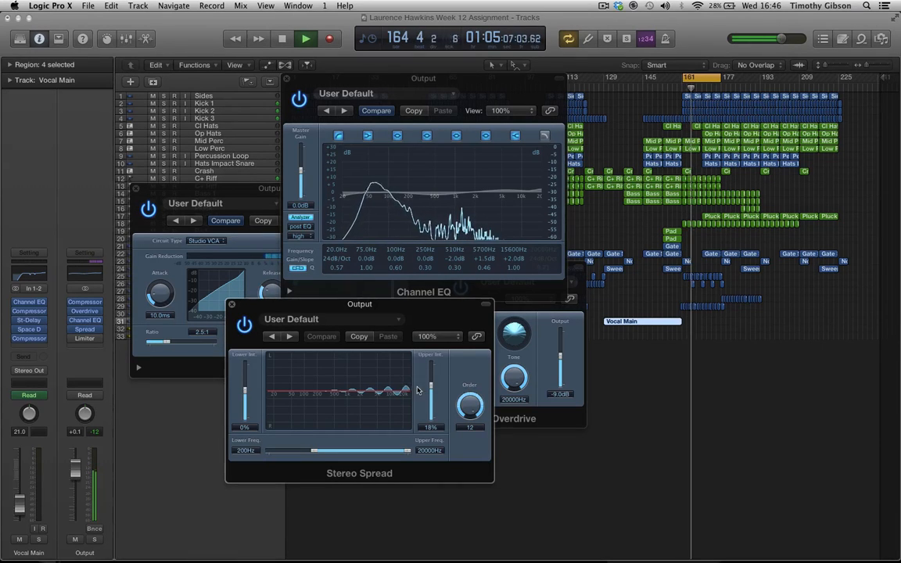
{"action": "left_click_drag", "start_coordinate": [433, 395], "coordinate": [432, 374]}
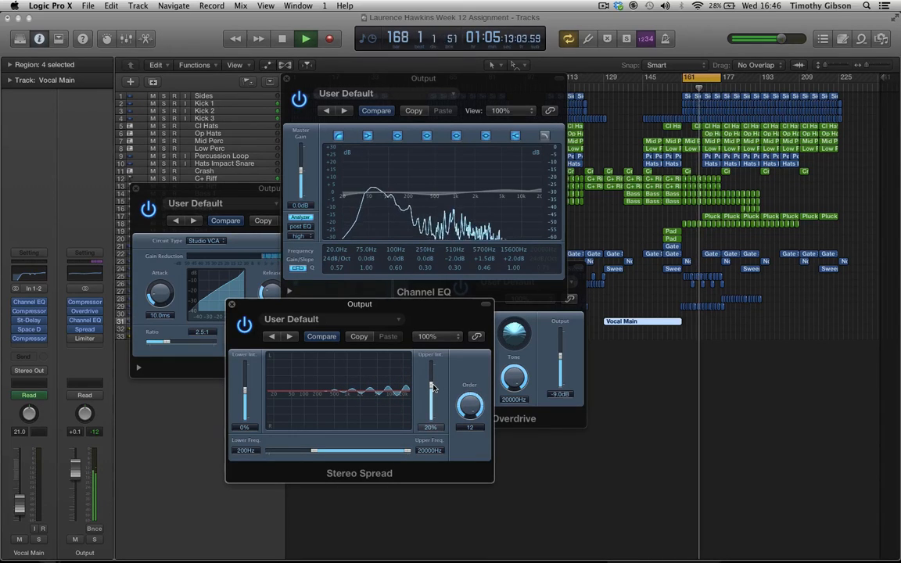
{"action": "left_click", "coordinate": [245, 324]}
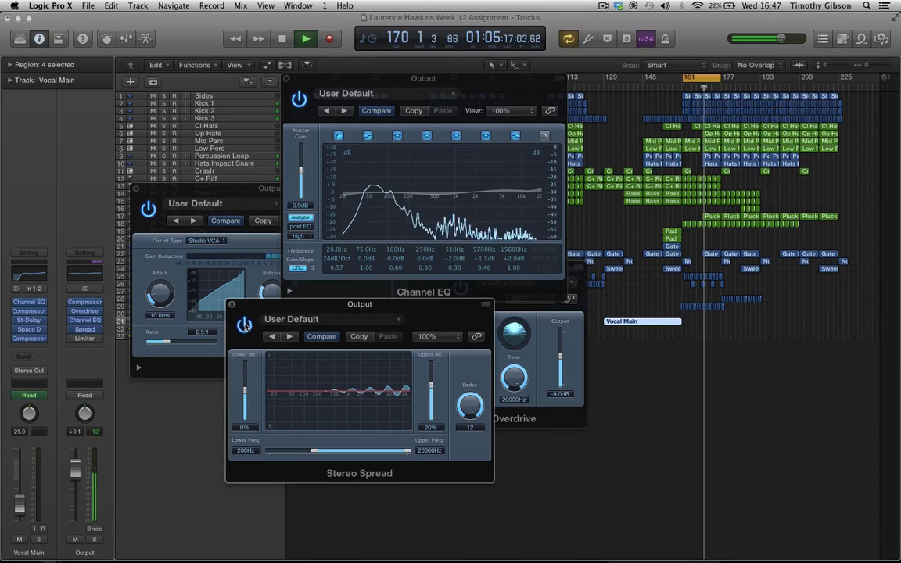
{"action": "left_click", "coordinate": [281, 38]}
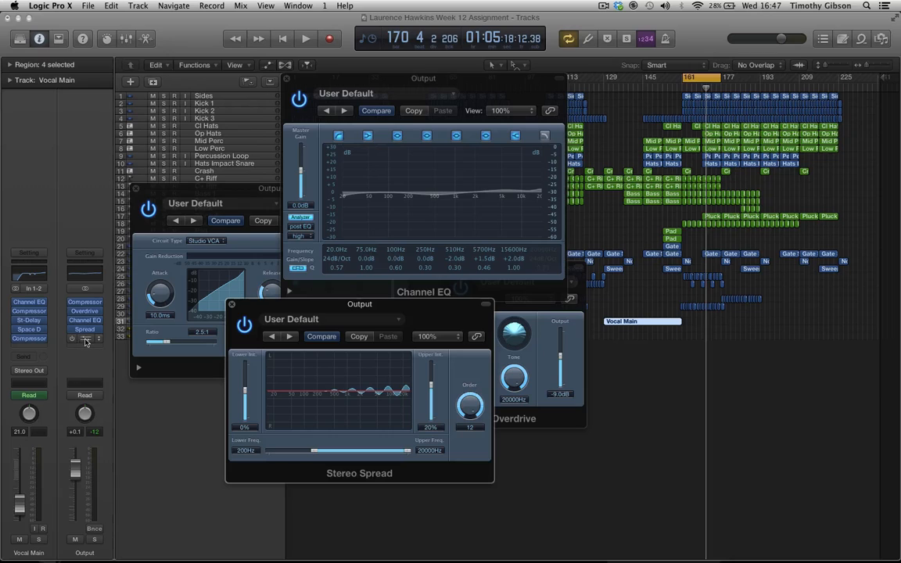
Open the Output Limiter (+13.5 dB gain) and audition with Channel EQ and Overdrive bypassed.
{"action": "left_click", "coordinate": [85, 338]}
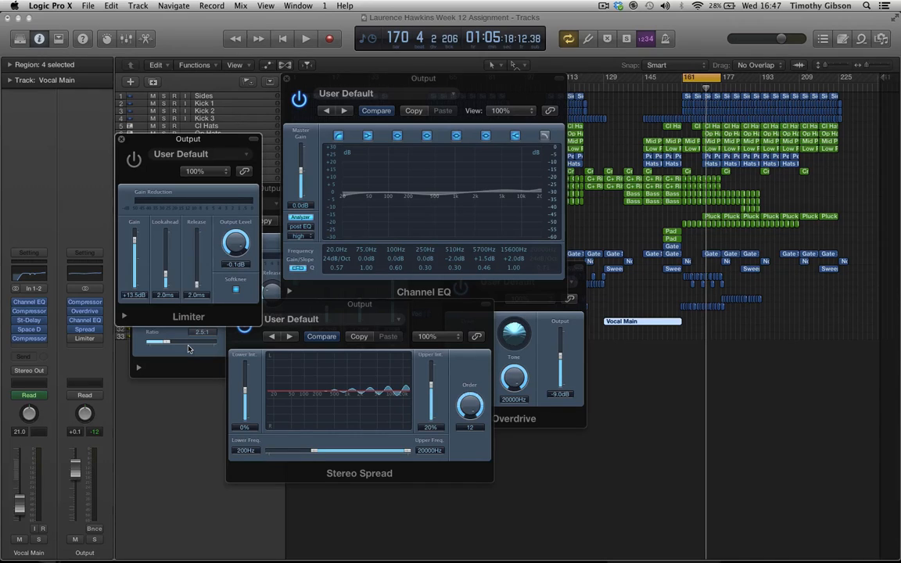
{"action": "left_click", "coordinate": [306, 39]}
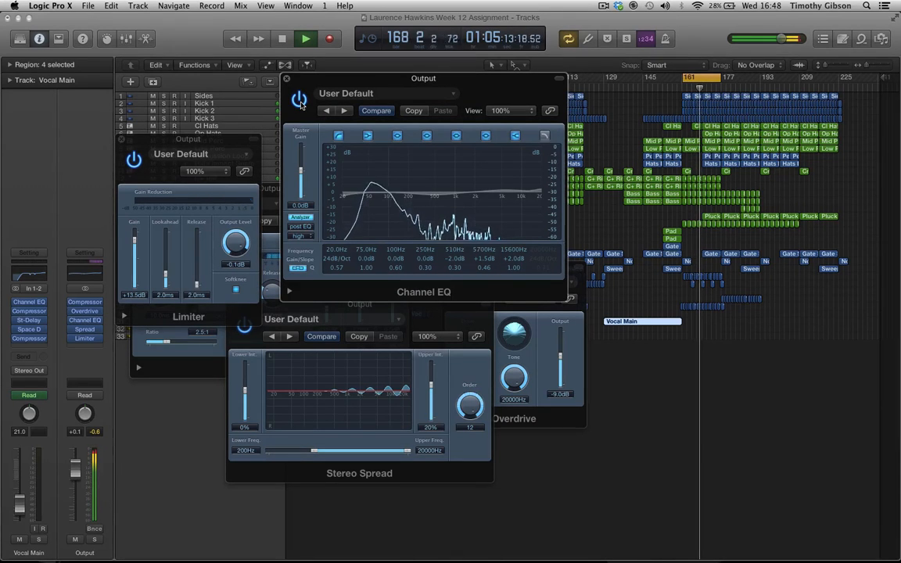
{"action": "left_click", "coordinate": [281, 38]}
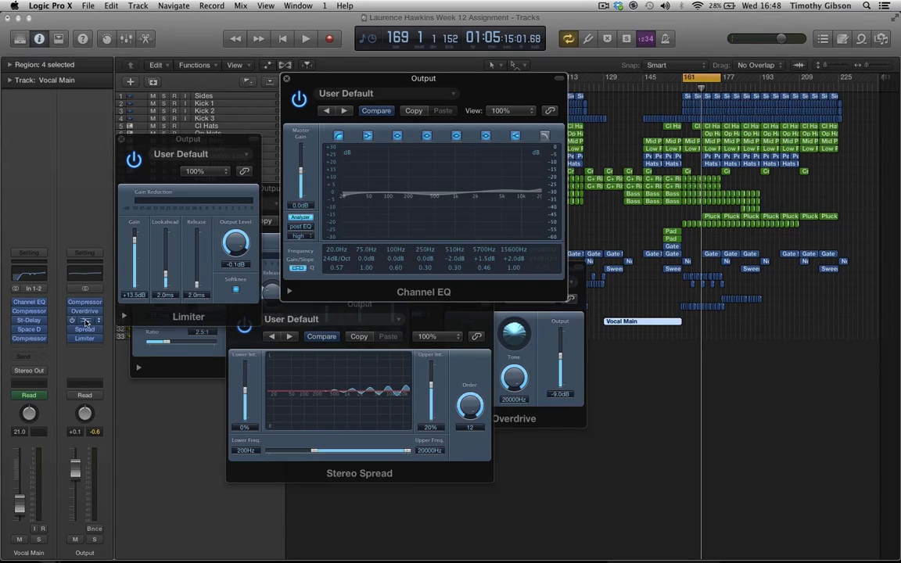
{"action": "left_click", "coordinate": [84, 321]}
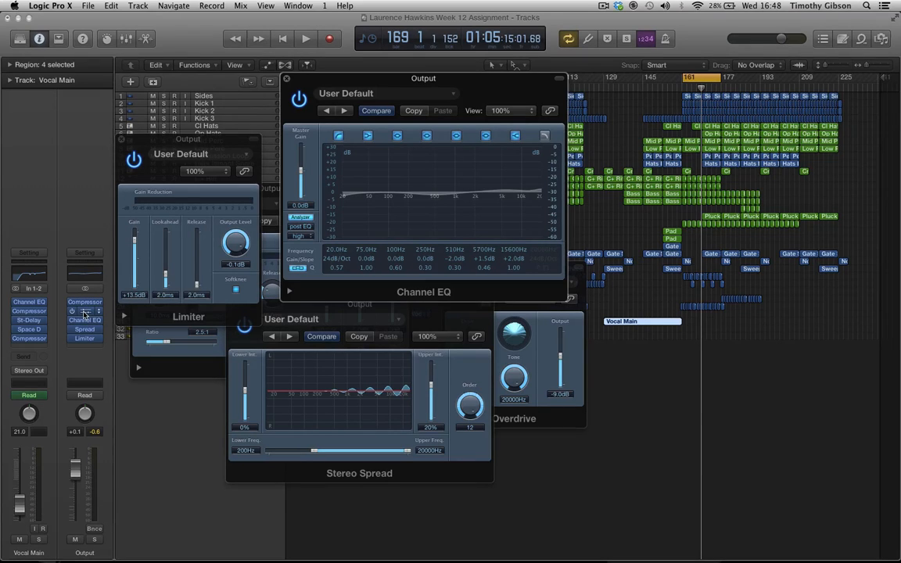
{"action": "left_click", "coordinate": [85, 311]}
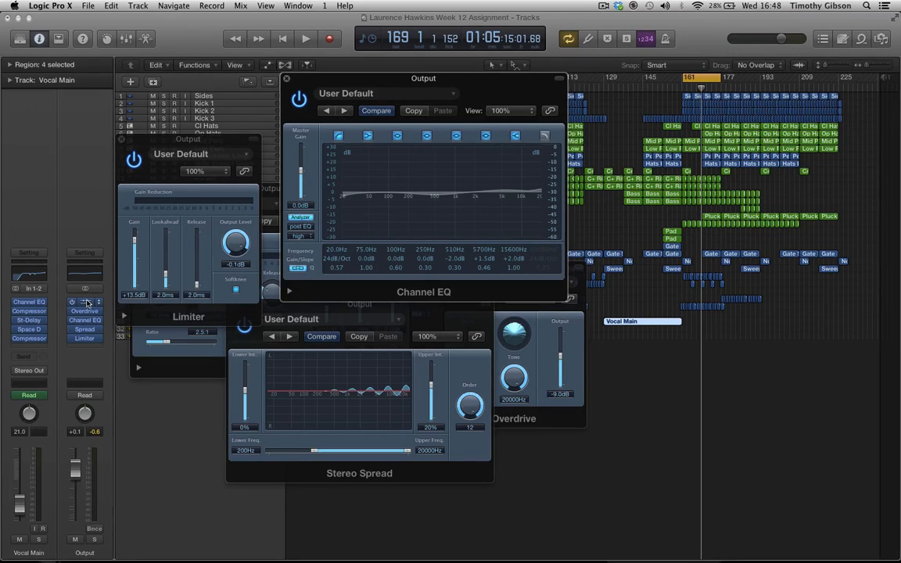